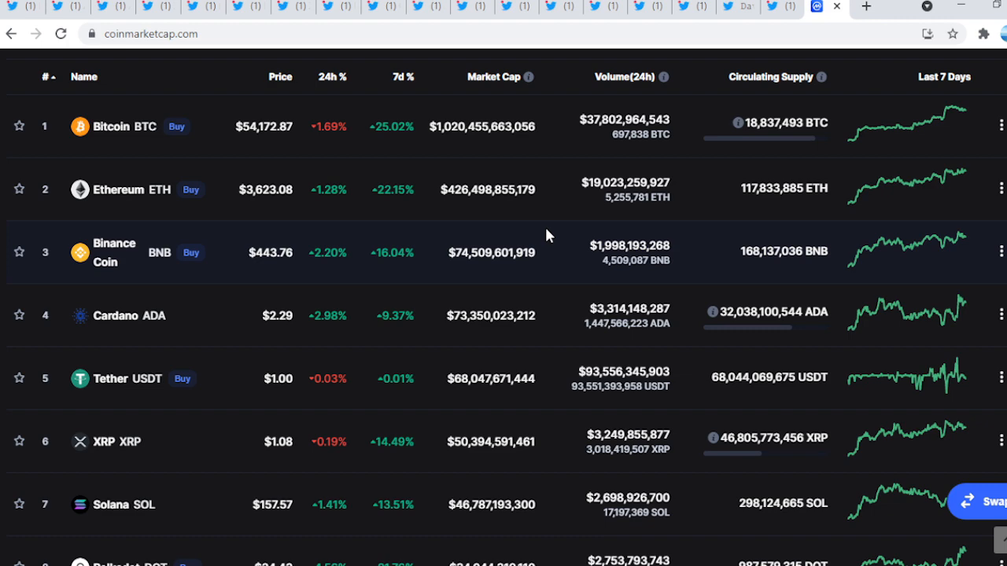
{"action": "mouse_move", "coordinate": [327, 442]}
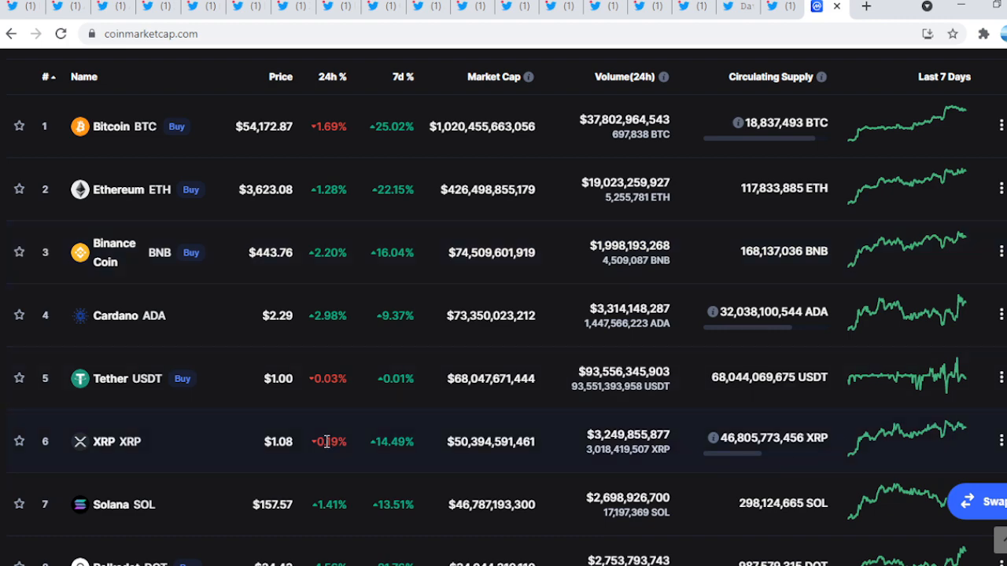
{"action": "mouse_move", "coordinate": [354, 176]}
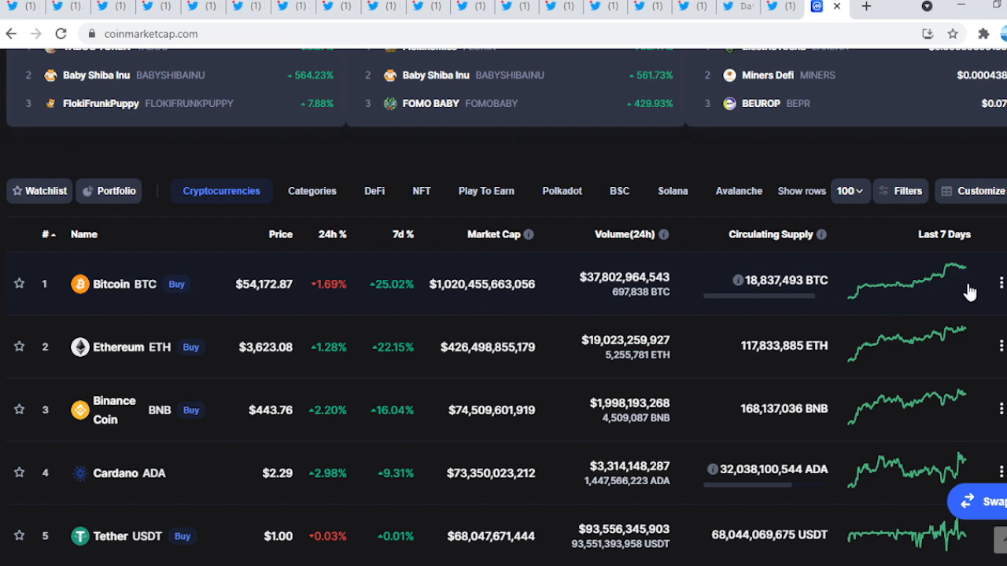
- Play the Ripple-vs-SEC paperwork video full screen and read the 30,000-request lawsuit article
{"action": "scroll", "scroll_direction": "down", "scroll_amount": 3}
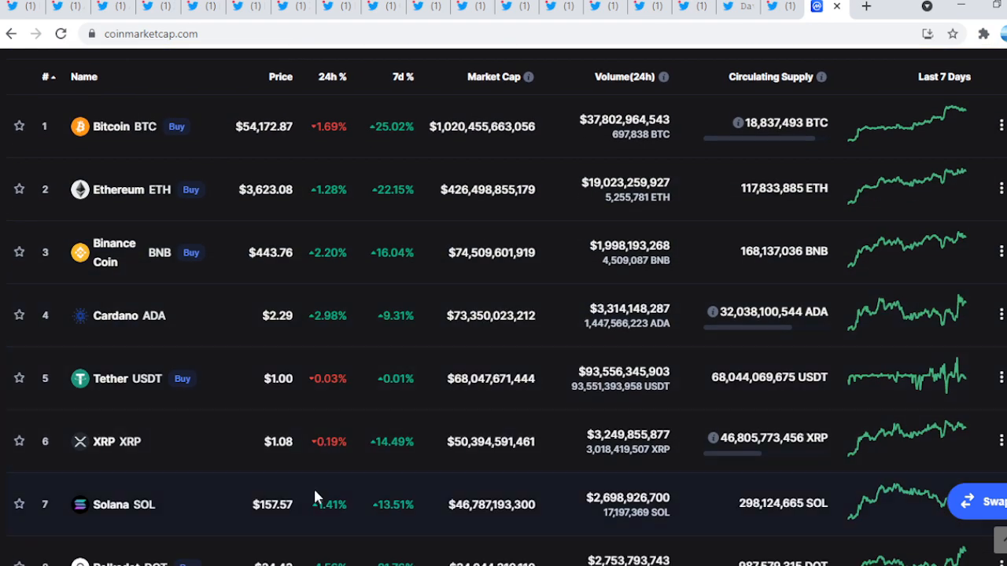
{"action": "scroll", "scroll_direction": "down", "scroll_amount": 3}
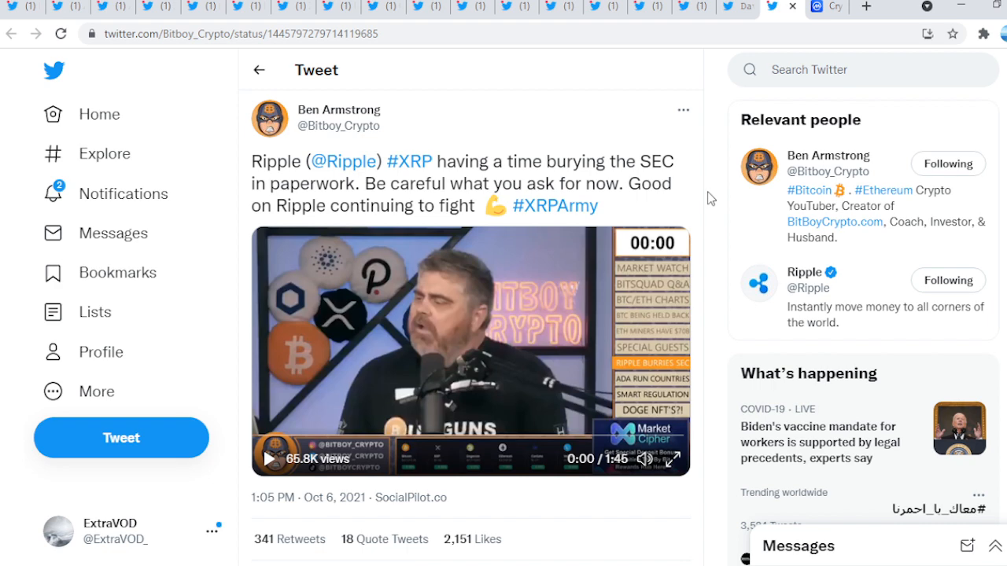
{"action": "left_click", "coordinate": [268, 459]}
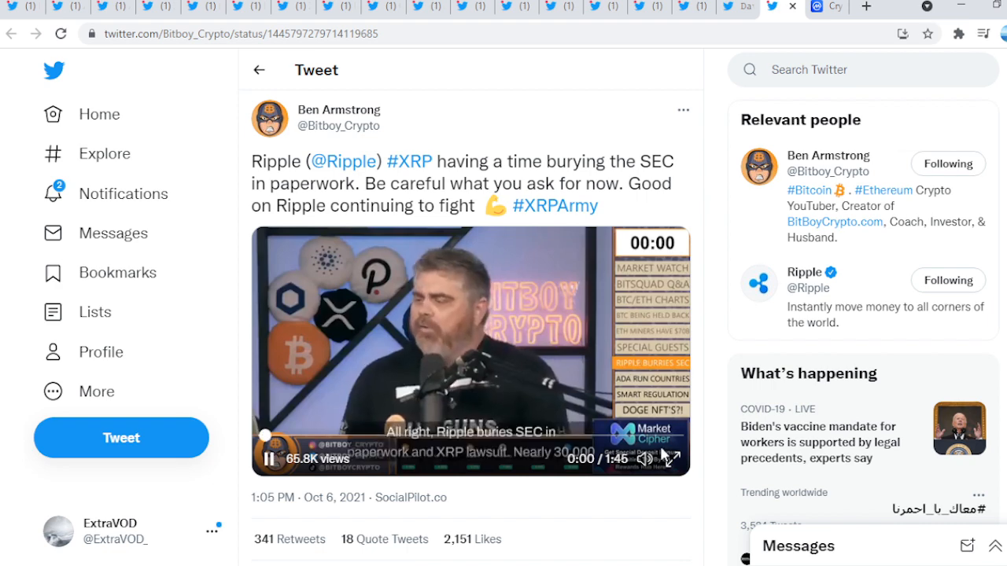
{"action": "left_click", "coordinate": [673, 460]}
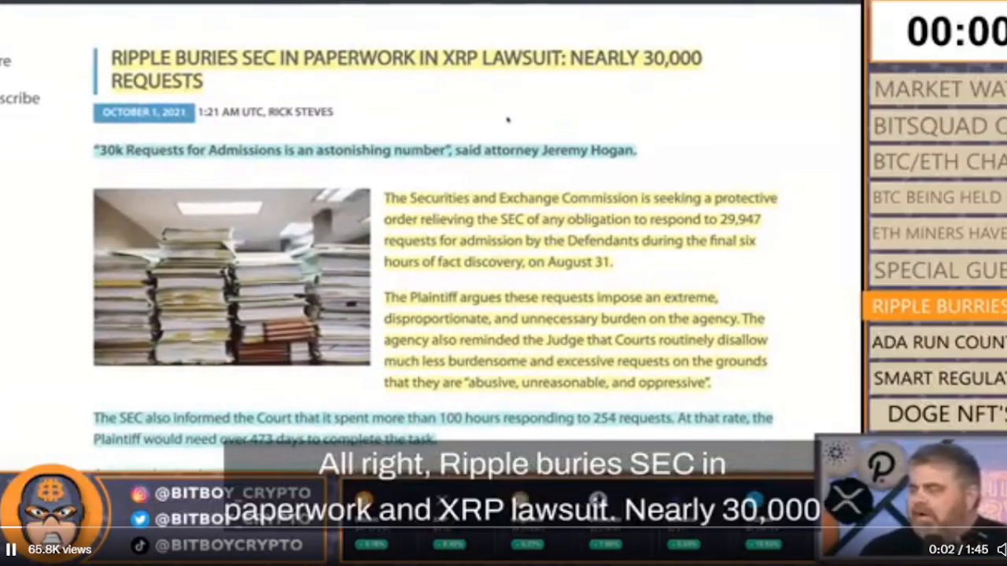
{"action": "scroll", "scroll_direction": "down", "scroll_amount": 3}
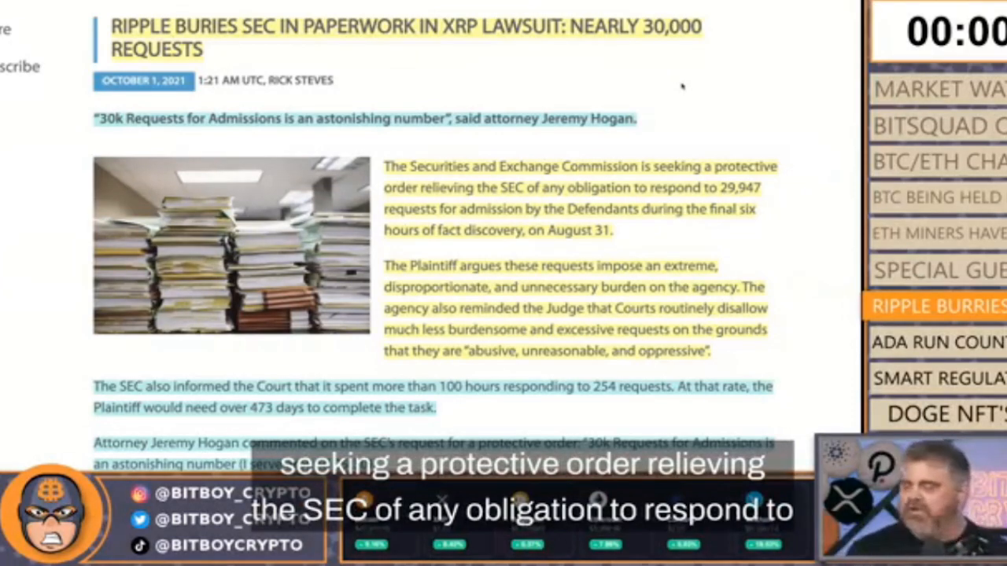
{"action": "scroll", "scroll_direction": "down", "scroll_amount": 3}
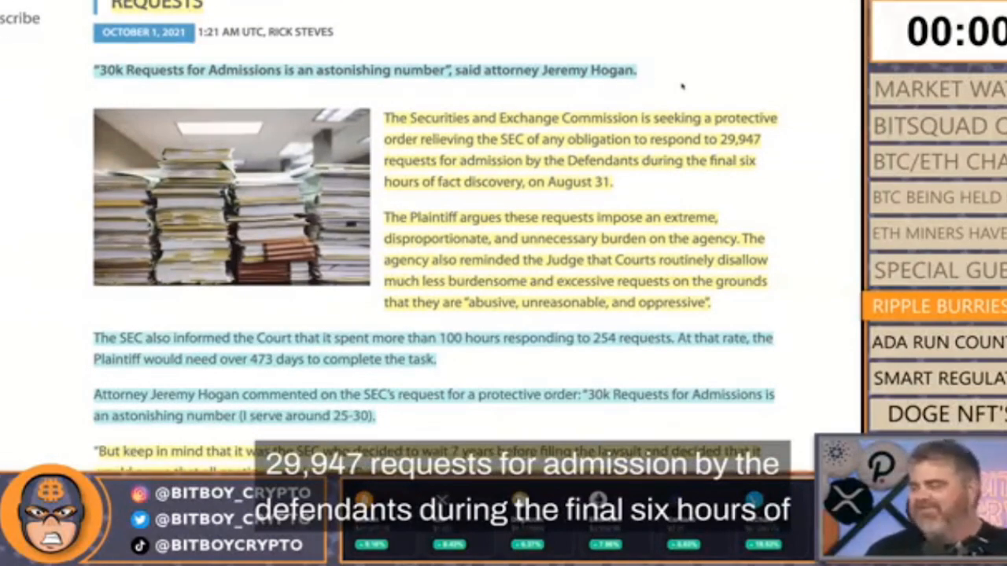
{"action": "scroll", "scroll_direction": "down", "scroll_amount": 3}
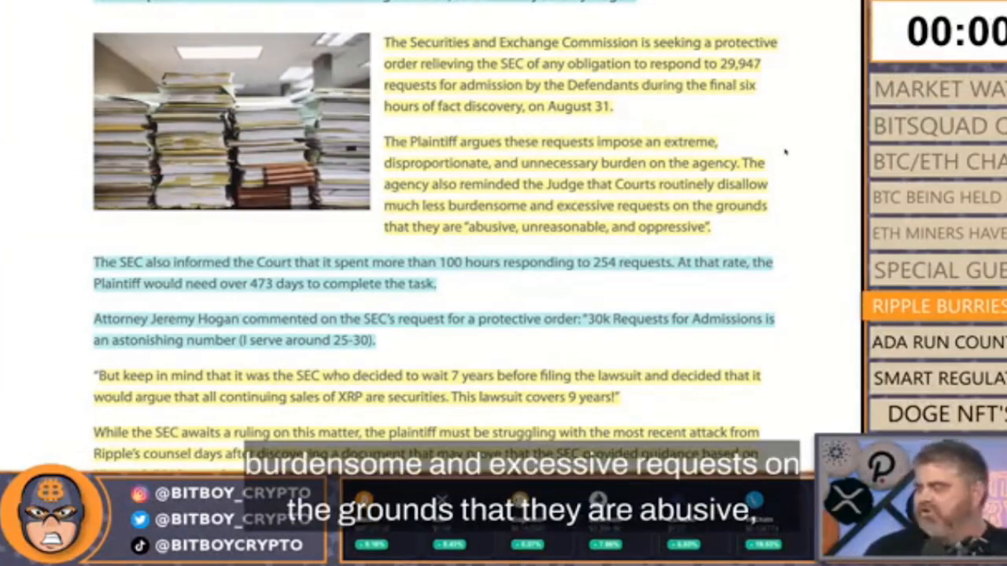
{"action": "scroll", "scroll_direction": "down", "scroll_amount": 3}
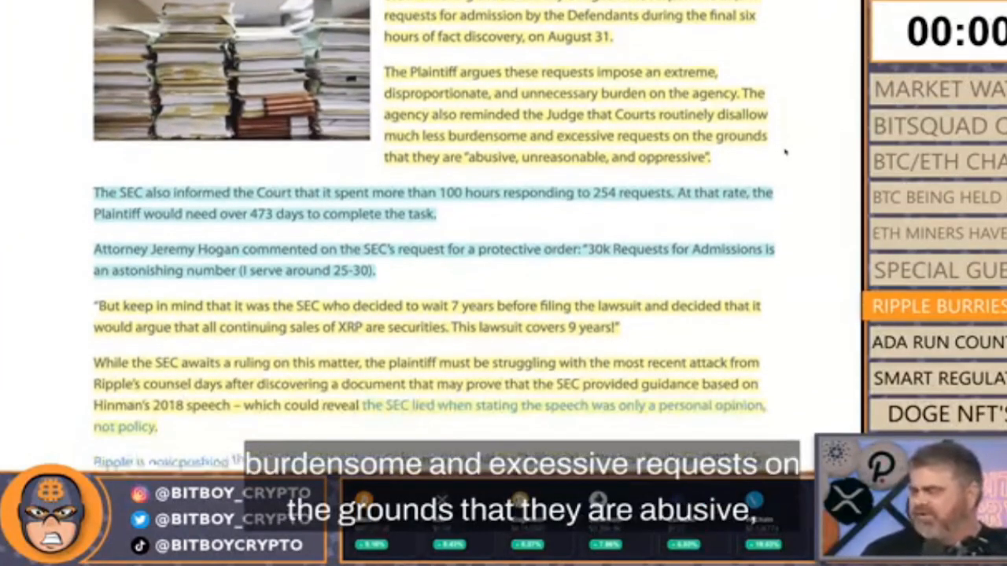
{"action": "scroll", "scroll_direction": "down", "scroll_amount": 3}
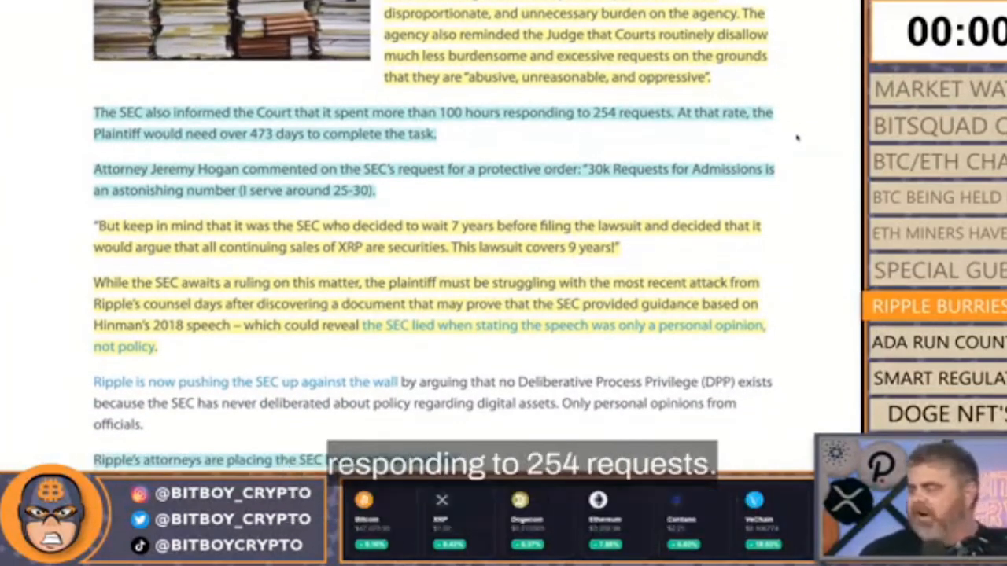
{"action": "scroll", "scroll_direction": "down", "scroll_amount": 3}
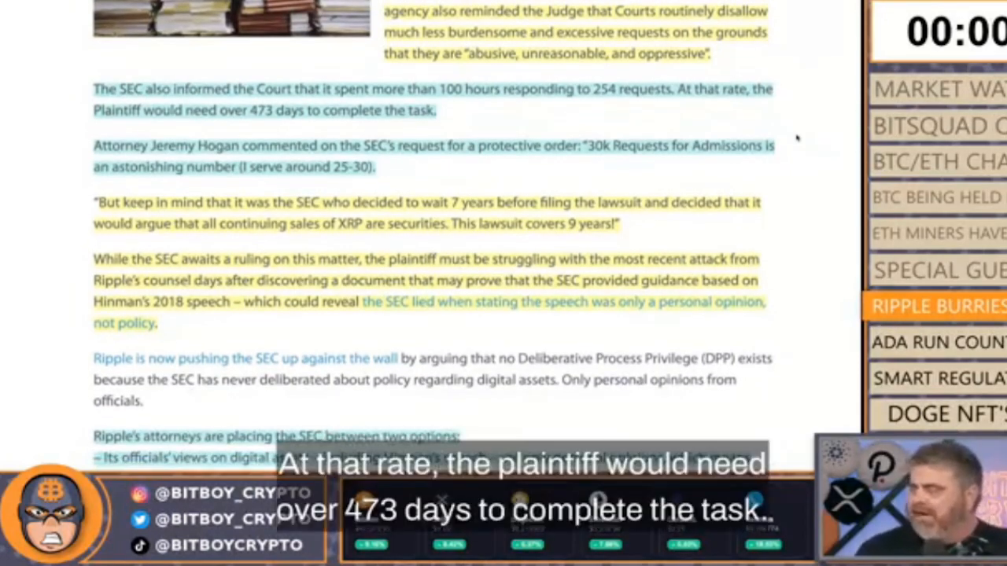
{"action": "scroll", "scroll_direction": "down", "scroll_amount": 3}
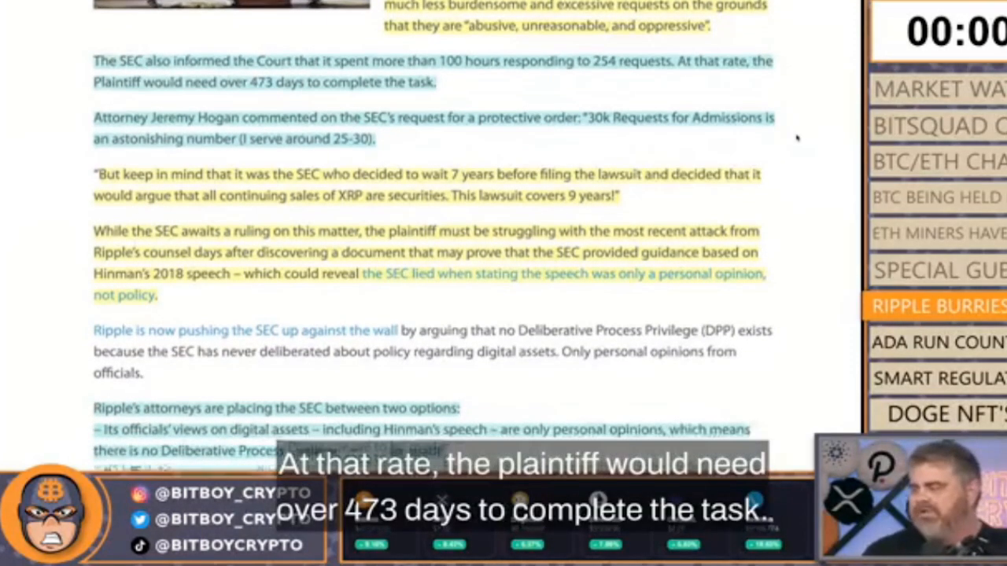
{"action": "scroll", "scroll_direction": "down", "scroll_amount": 3}
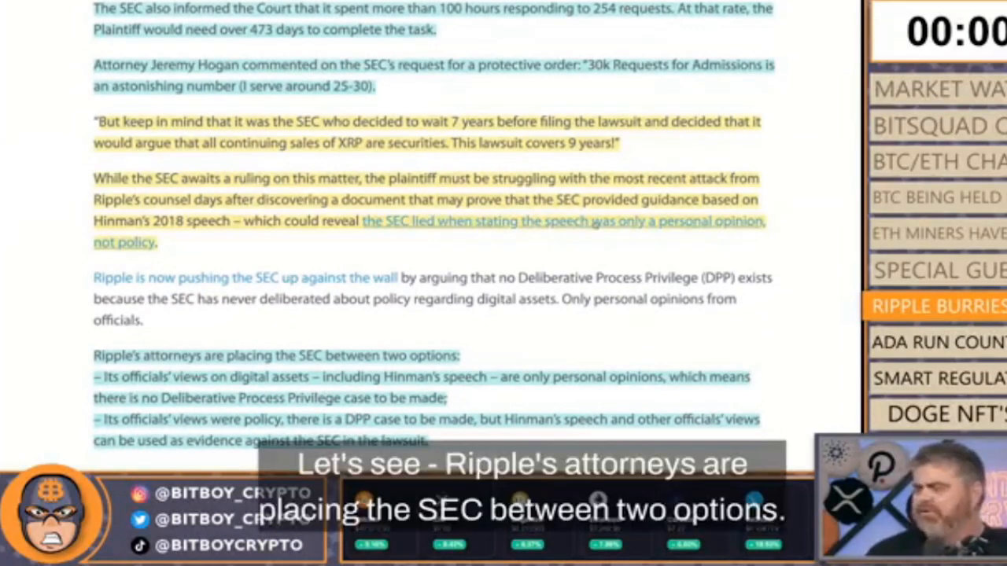
- Scroll the article through Ripple's Senator Toomey feedback toward David Schwartz's seafood photo post
{"action": "scroll", "scroll_direction": "down", "scroll_amount": 3}
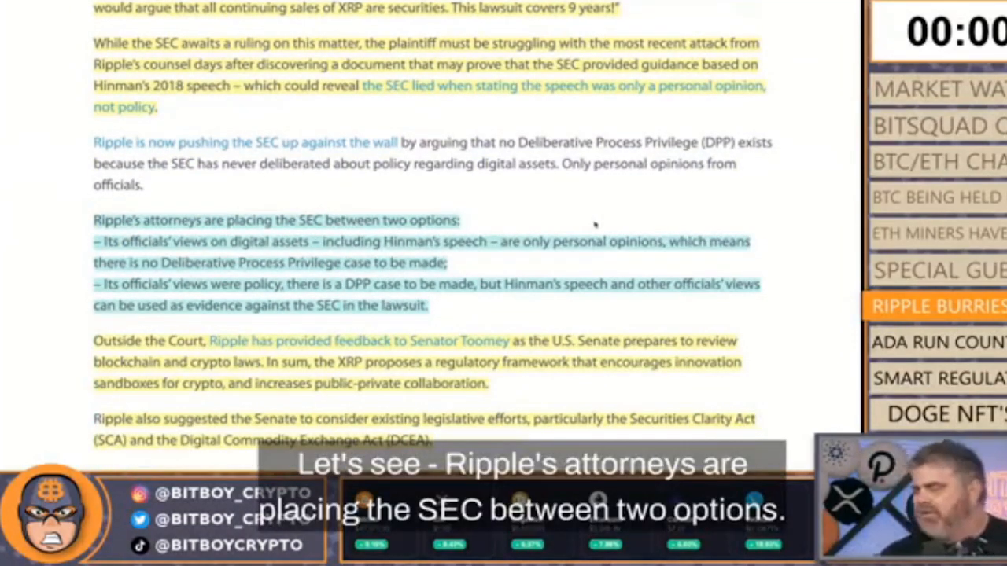
{"action": "scroll", "scroll_direction": "down", "scroll_amount": 3}
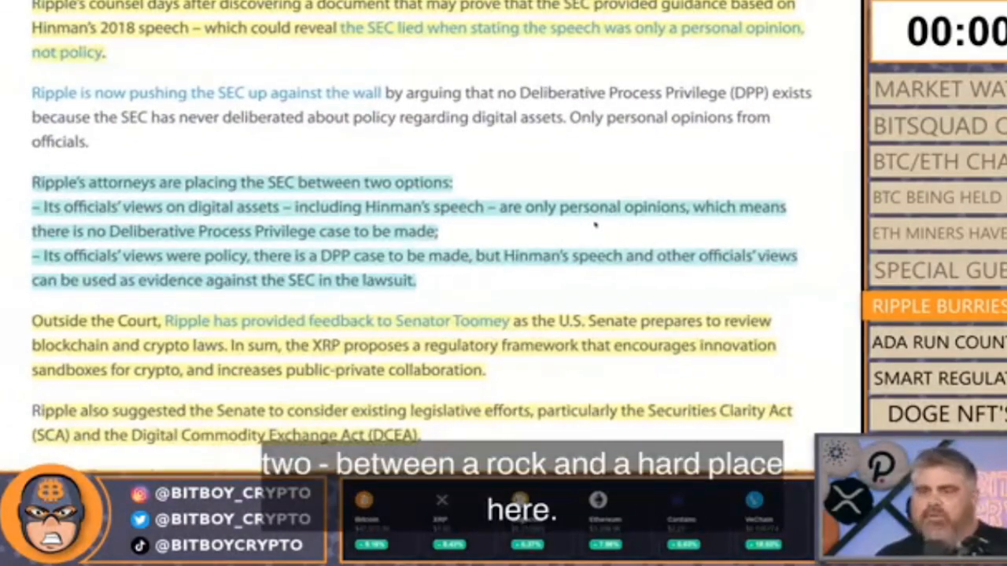
{"action": "scroll", "scroll_direction": "down", "scroll_amount": 3}
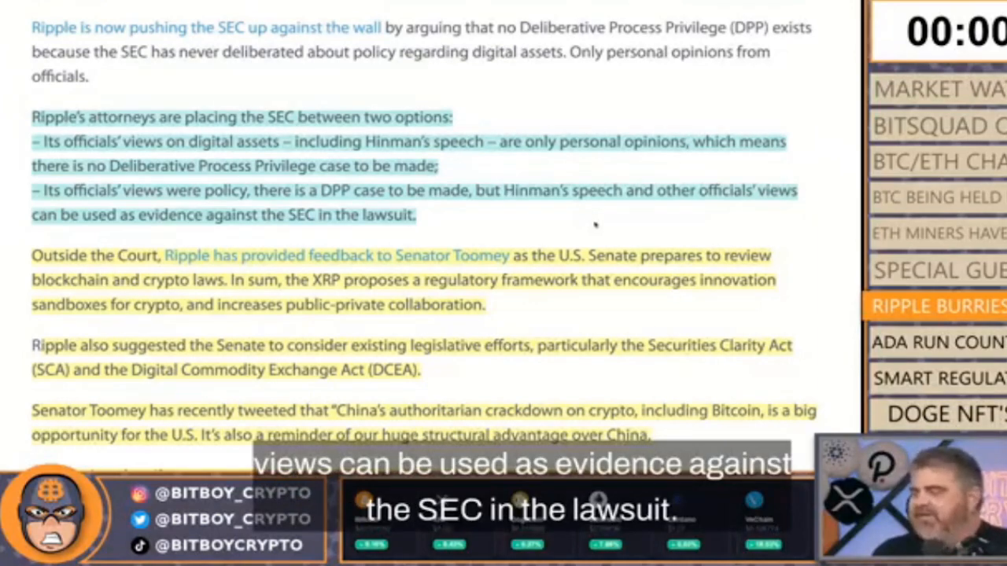
{"action": "scroll", "scroll_direction": "down", "scroll_amount": 3}
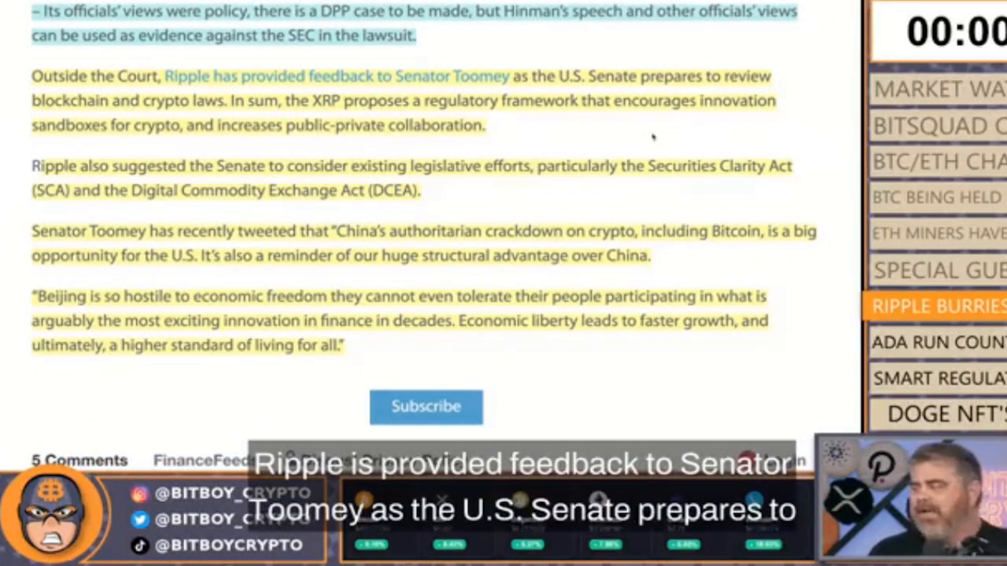
{"action": "scroll", "scroll_direction": "down", "scroll_amount": 3}
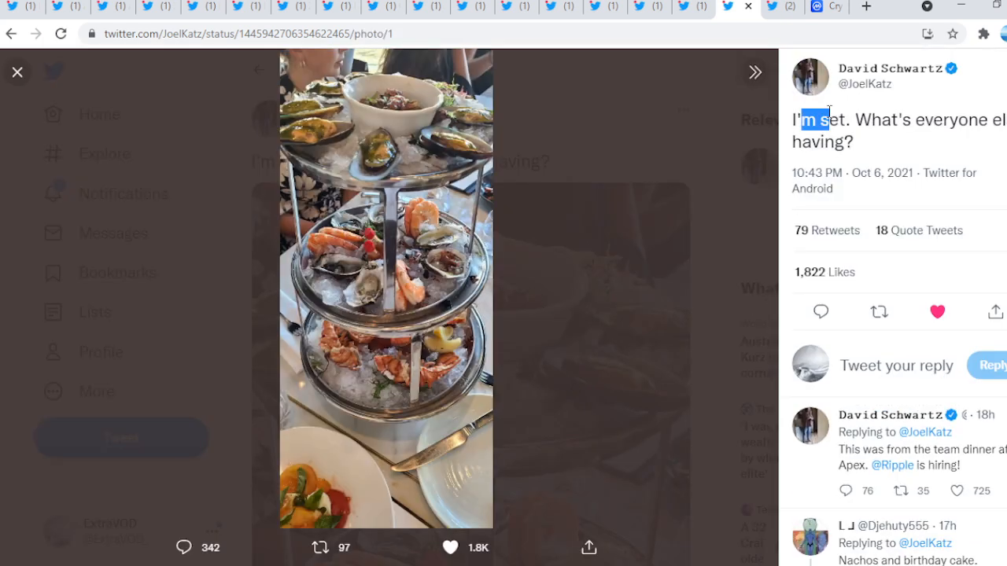
{"action": "left_click", "coordinate": [17, 72]}
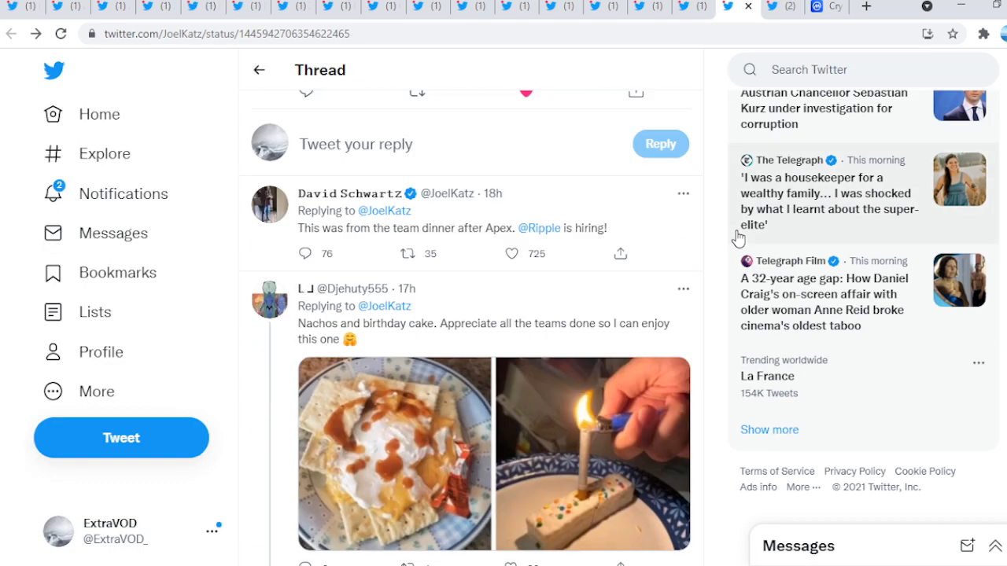
{"action": "scroll", "scroll_direction": "down", "scroll_amount": 3}
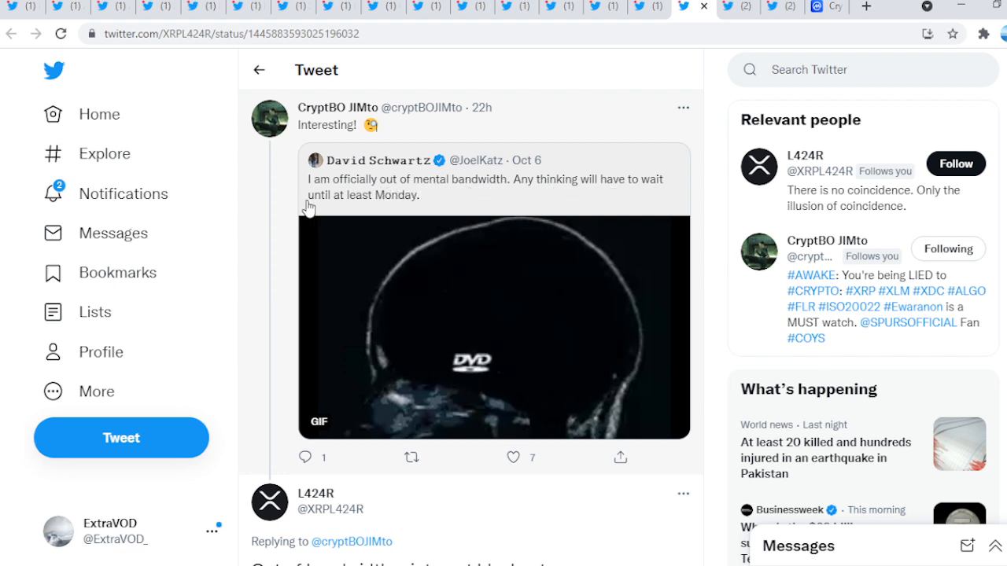
{"action": "scroll", "scroll_direction": "down", "scroll_amount": 3}
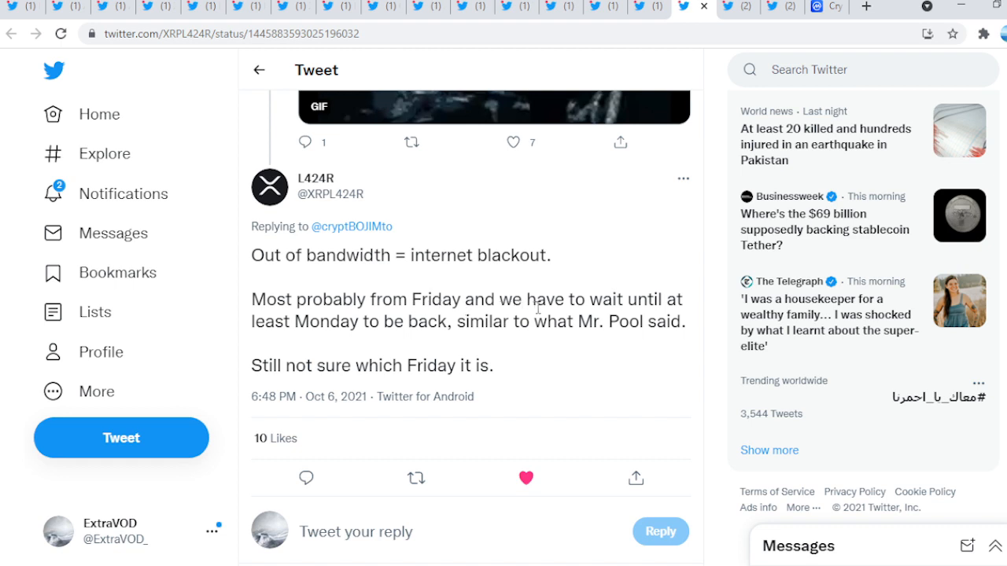
{"action": "mouse_move", "coordinate": [300, 330]}
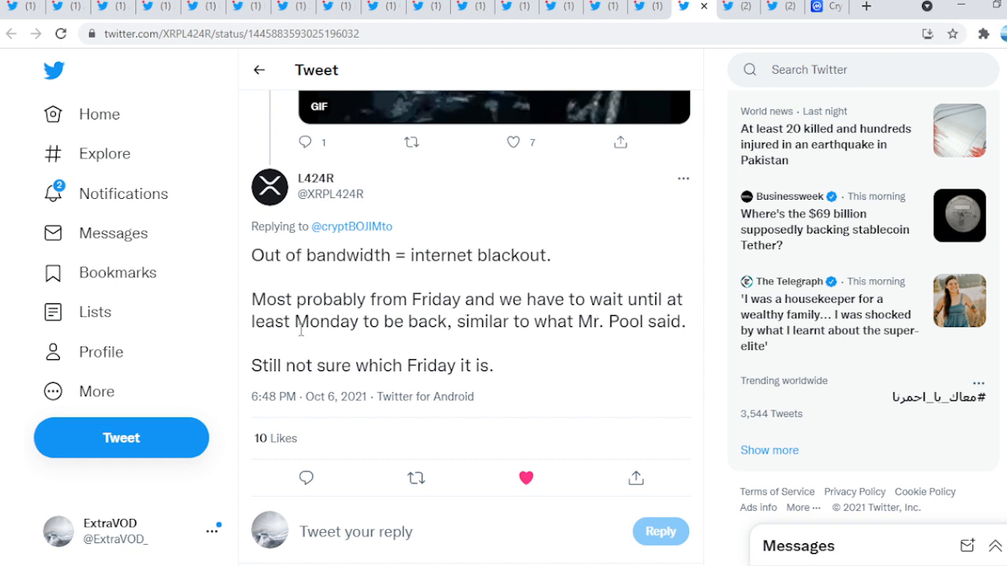
{"action": "mouse_move", "coordinate": [619, 325]}
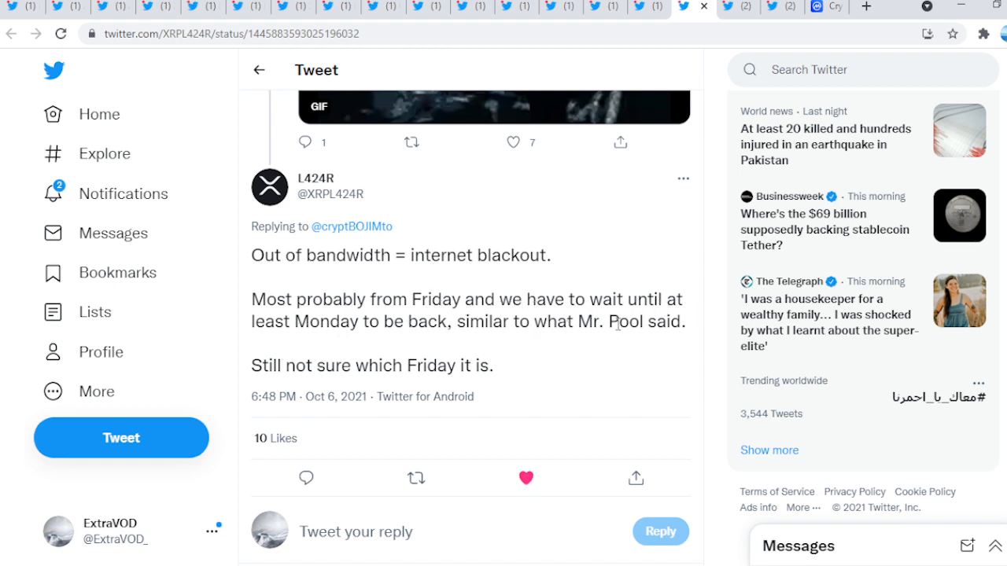
{"action": "scroll", "scroll_direction": "down", "scroll_amount": 3}
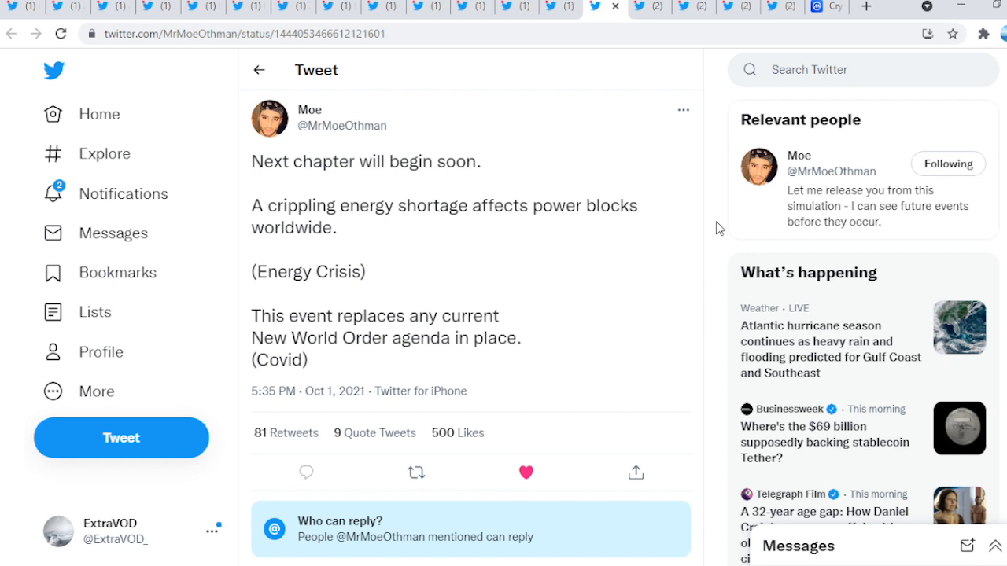
{"action": "mouse_move", "coordinate": [718, 213]}
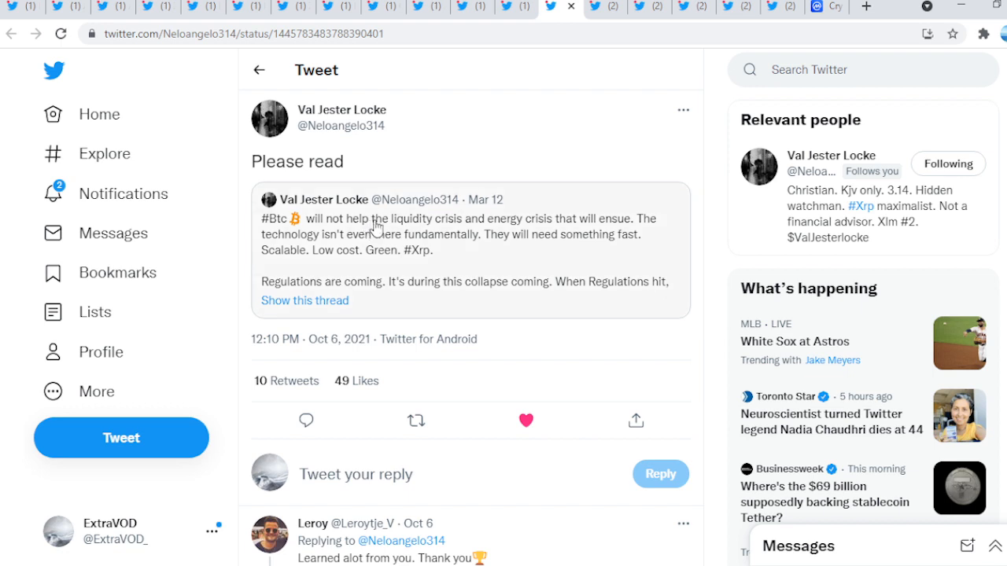
{"action": "mouse_move", "coordinate": [563, 233]}
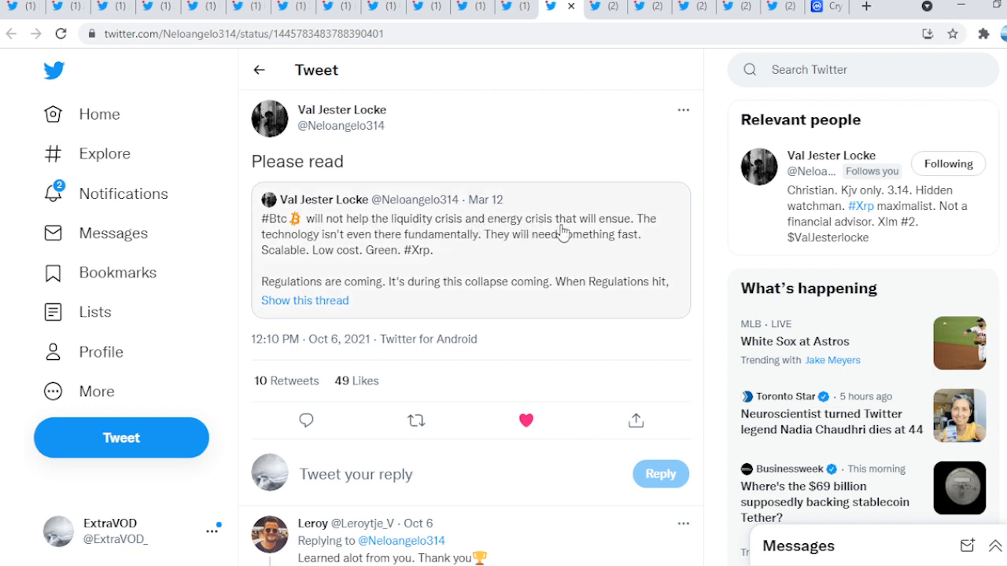
{"action": "mouse_move", "coordinate": [283, 253]}
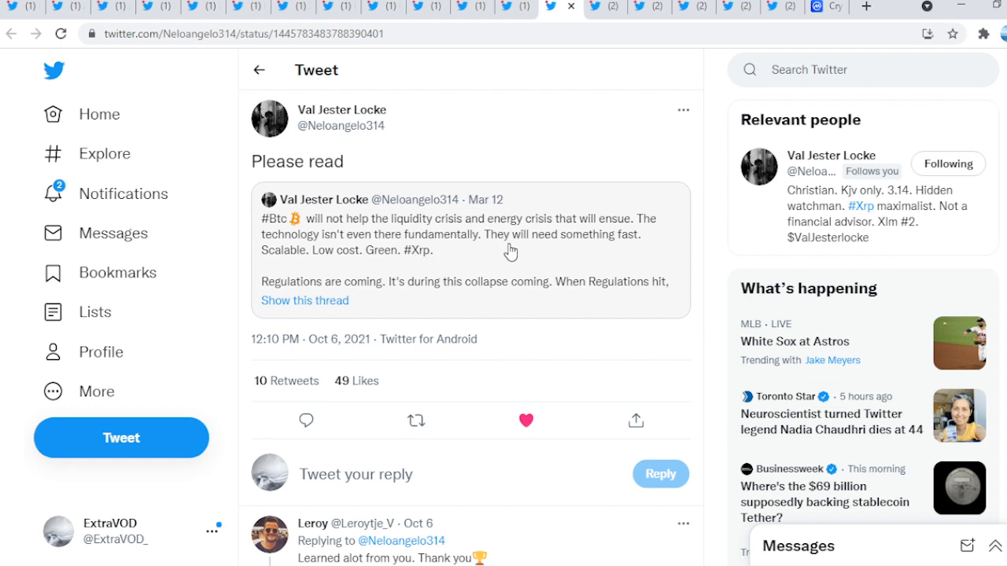
{"action": "mouse_move", "coordinate": [282, 262]}
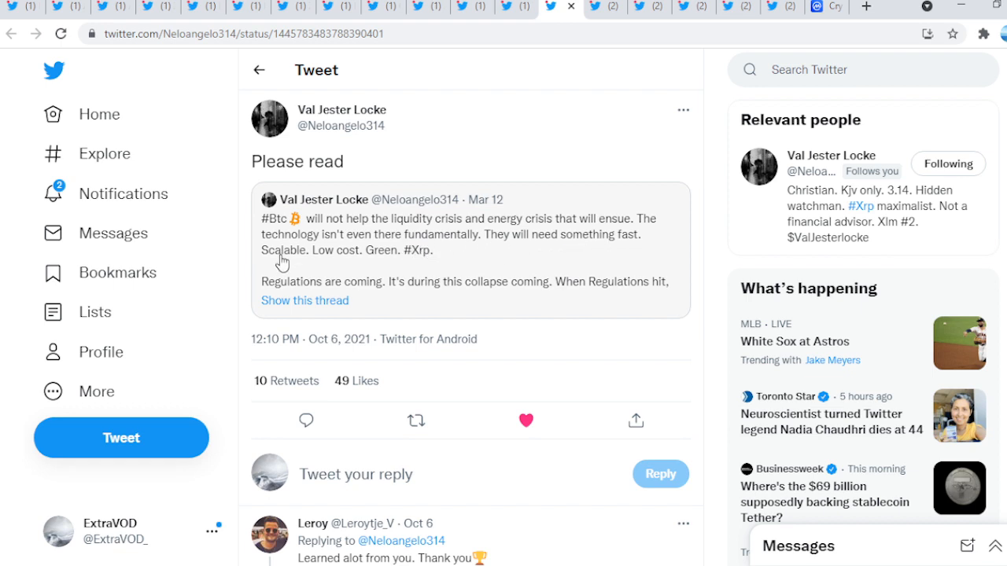
{"action": "mouse_move", "coordinate": [464, 264]}
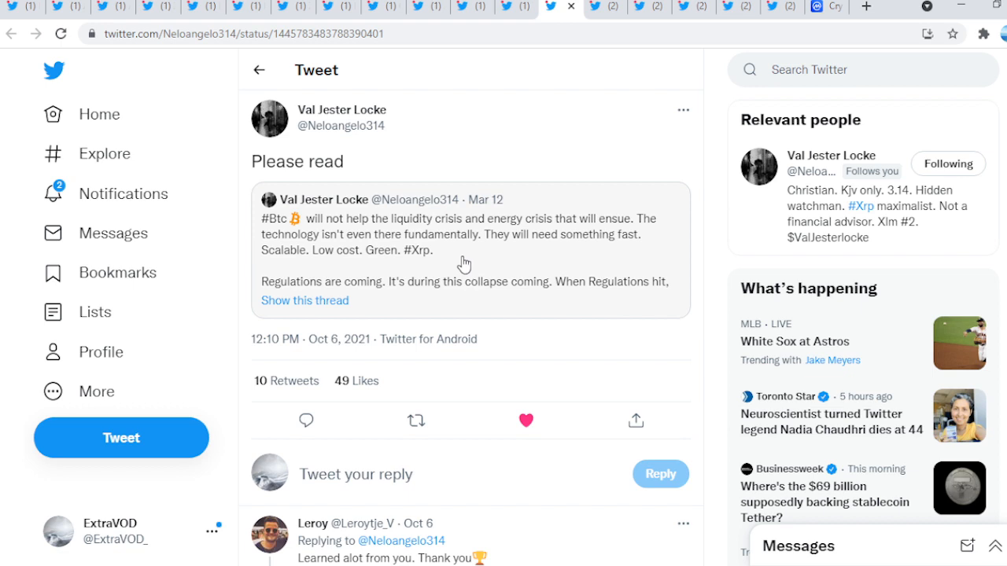
{"action": "mouse_move", "coordinate": [433, 302]}
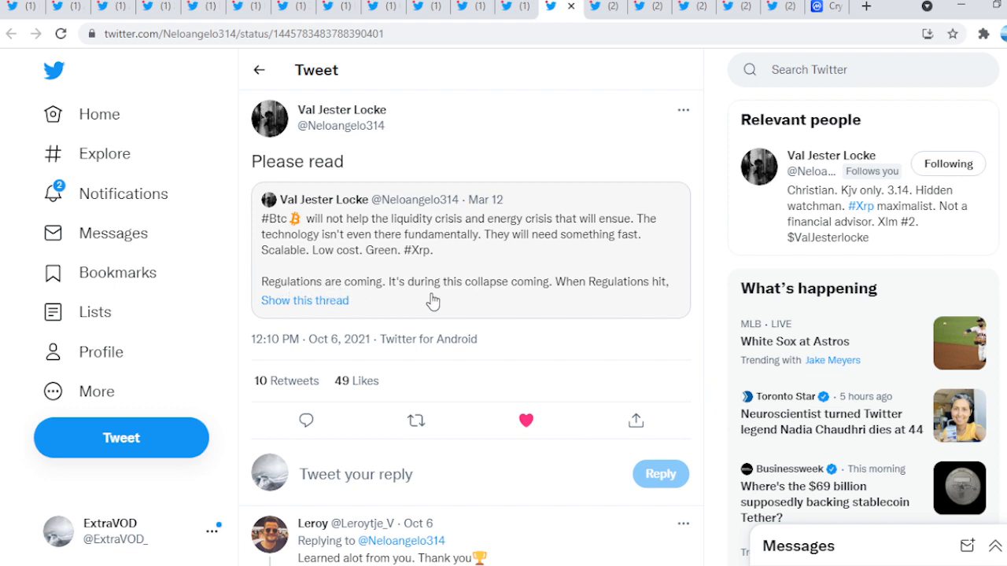
{"action": "mouse_move", "coordinate": [575, 299]}
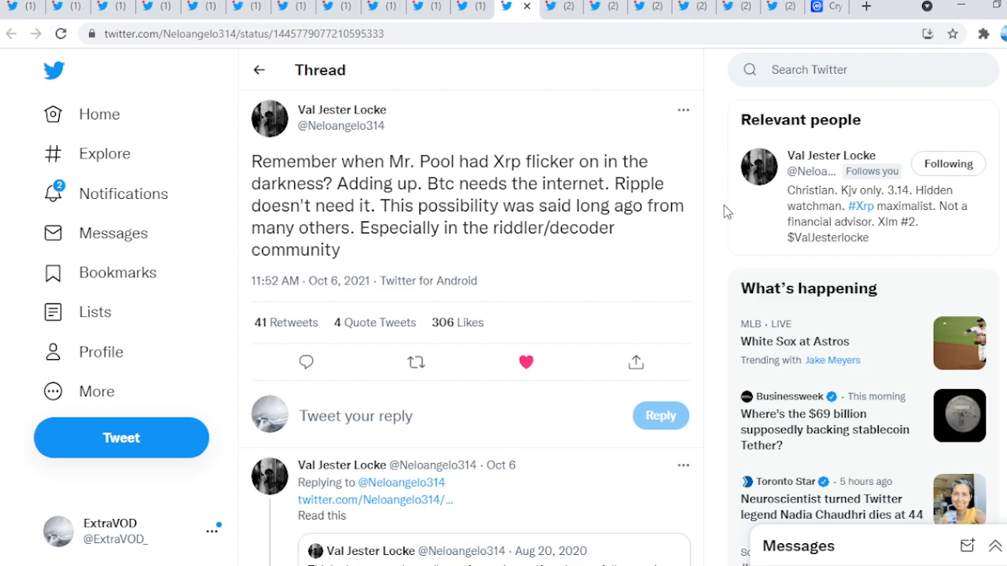
{"action": "scroll", "scroll_direction": "down", "scroll_amount": 3}
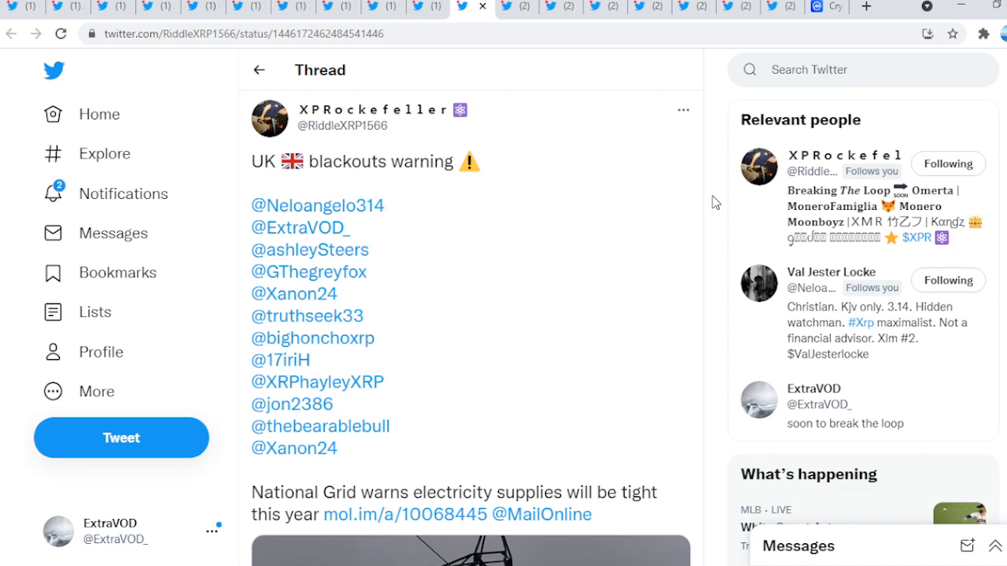
{"action": "scroll", "scroll_direction": "down", "scroll_amount": 3}
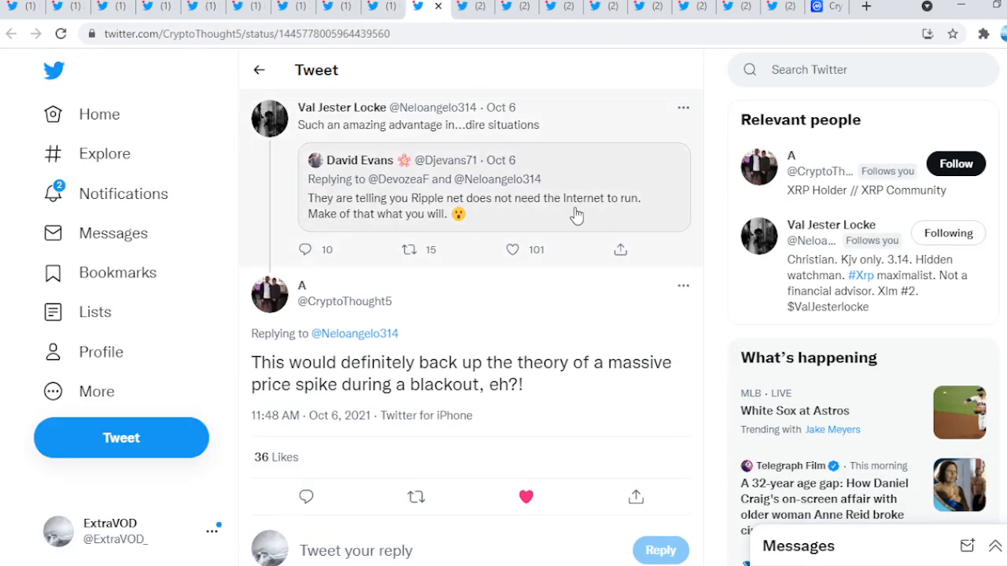
{"action": "scroll", "scroll_direction": "down", "scroll_amount": 3}
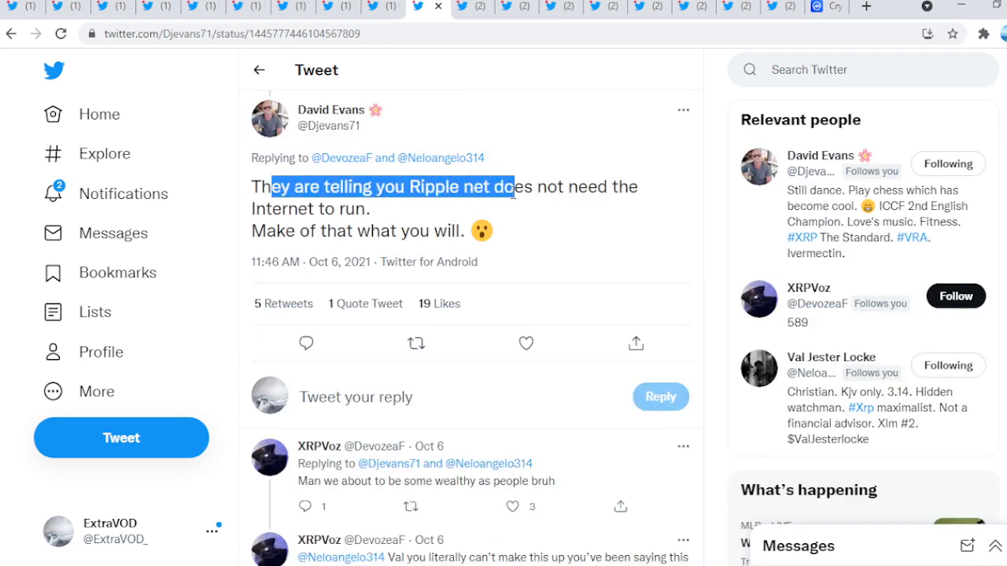
{"action": "left_click_drag", "start_coordinate": [510, 186], "coordinate": [334, 207]}
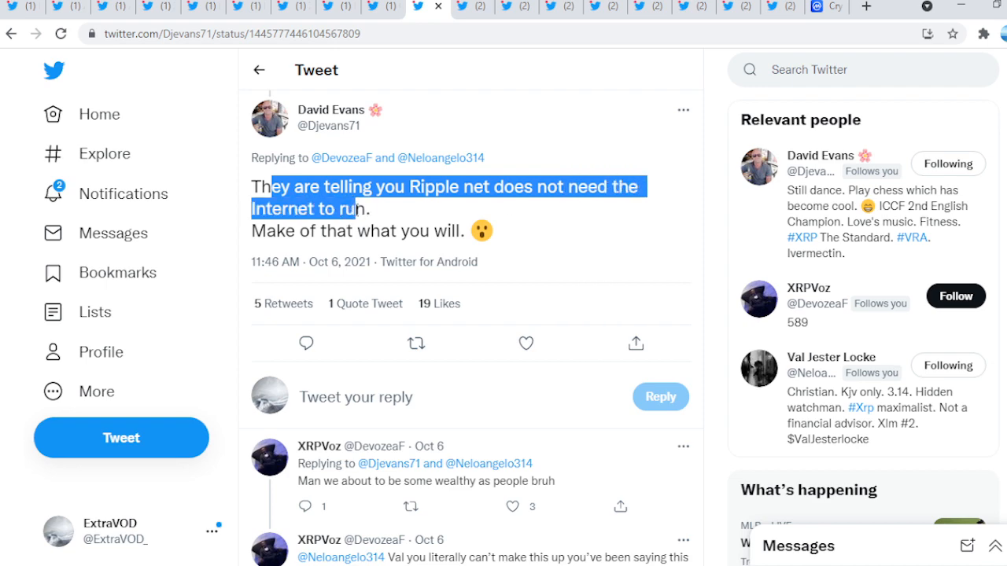
{"action": "mouse_move", "coordinate": [425, 236]}
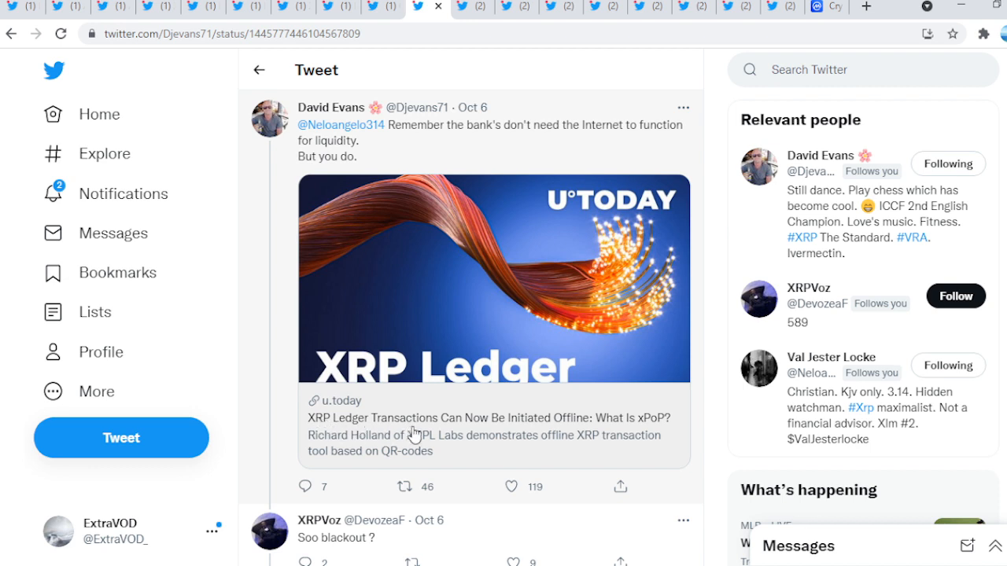
{"action": "mouse_move", "coordinate": [579, 431]}
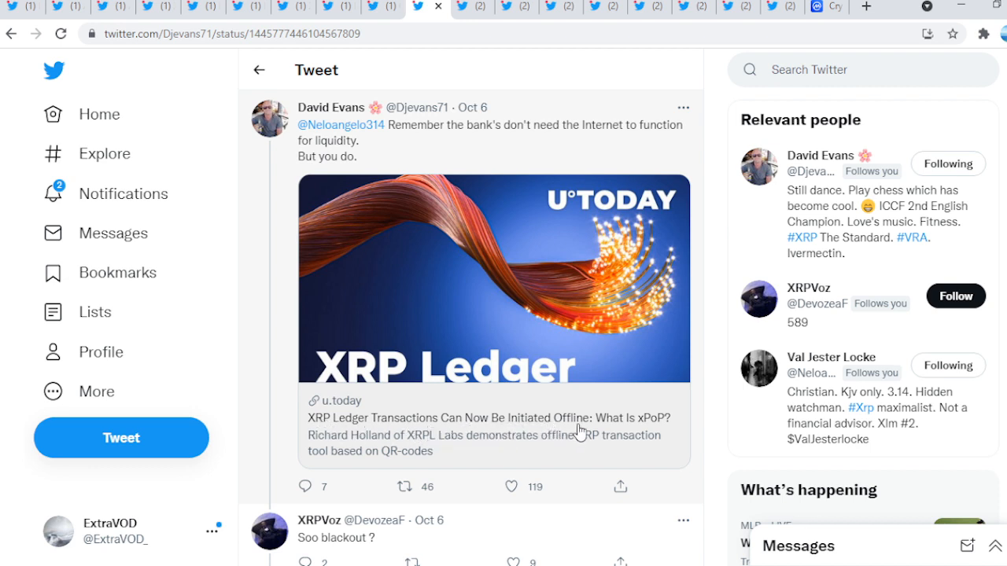
{"action": "mouse_move", "coordinate": [645, 428]}
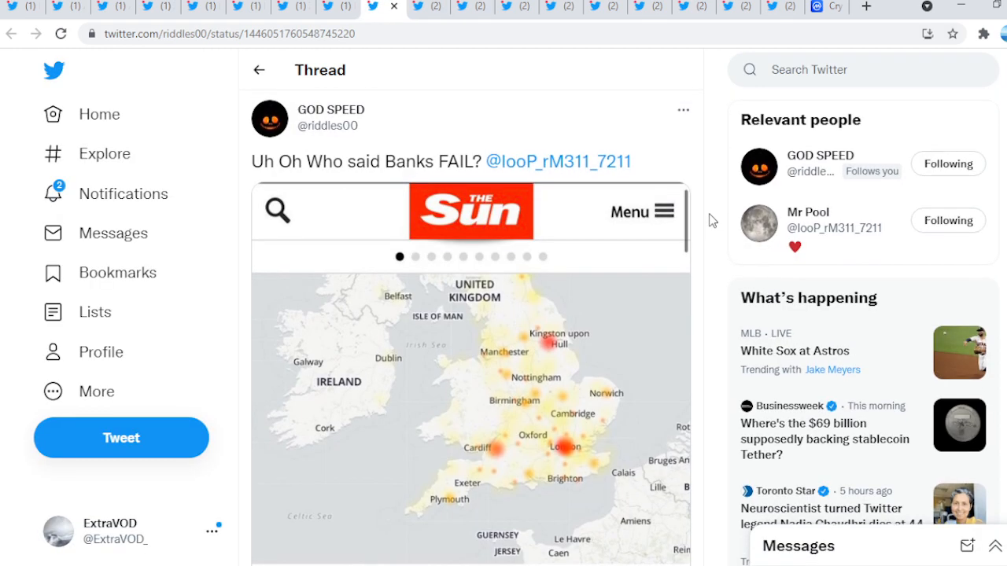
- View GOD SPEED's Sun bank-outage map full size and scroll its replies
{"action": "left_click", "coordinate": [470, 354]}
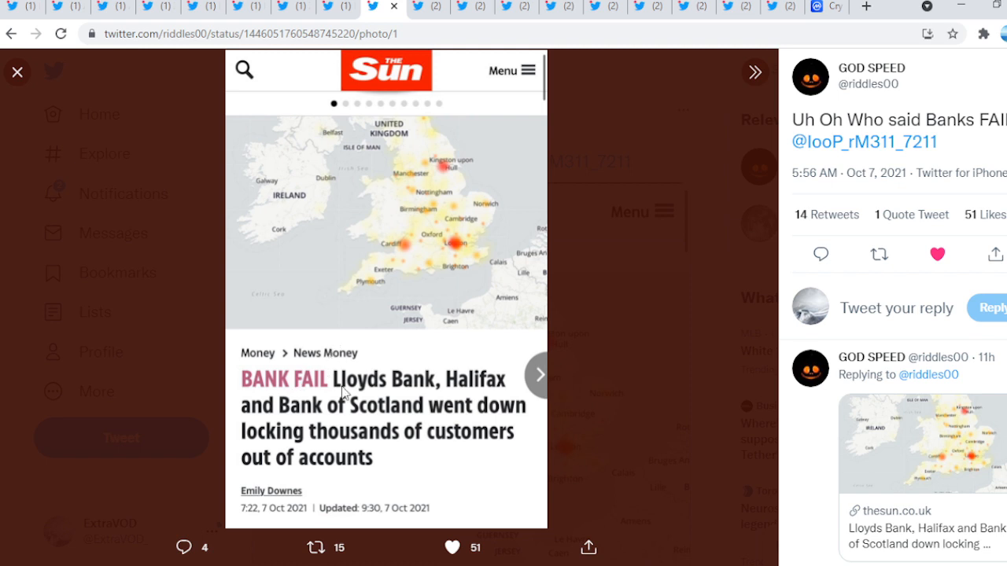
{"action": "mouse_move", "coordinate": [440, 417]}
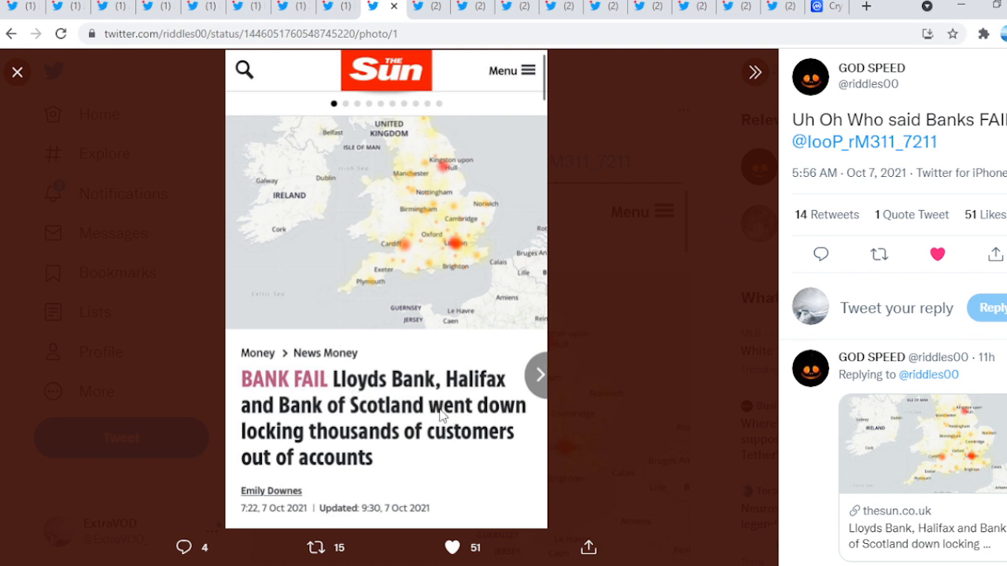
{"action": "mouse_move", "coordinate": [336, 424]}
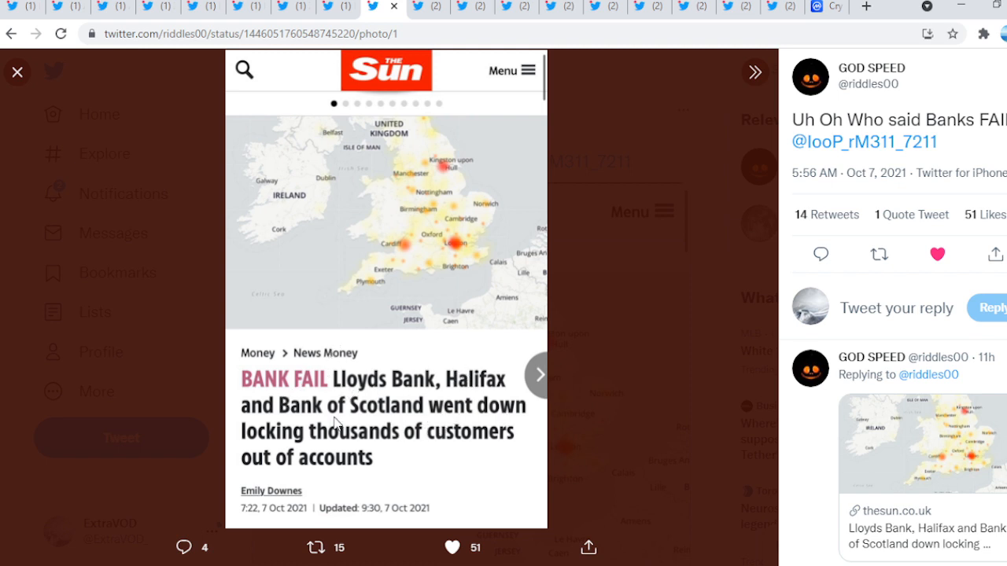
{"action": "mouse_move", "coordinate": [264, 466]}
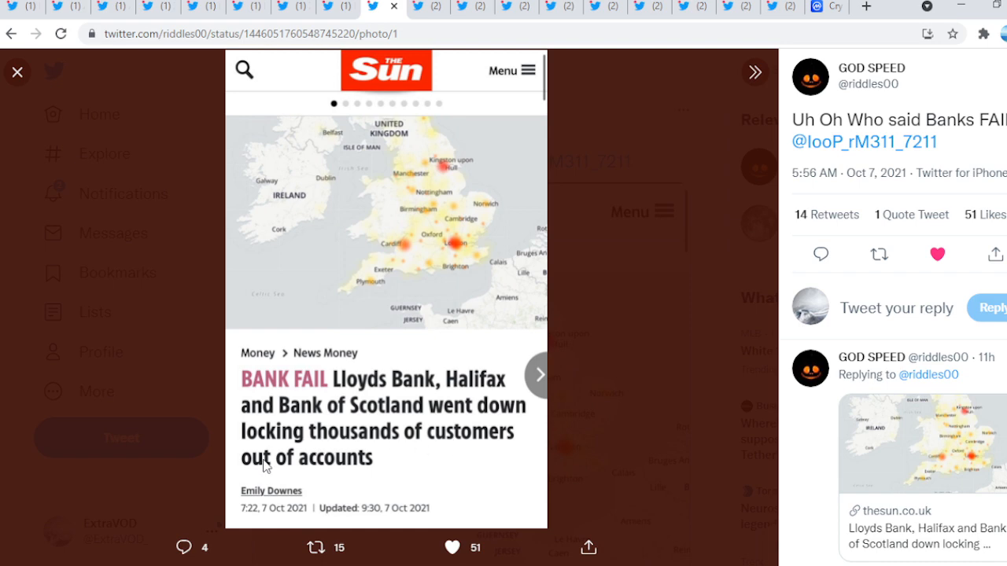
{"action": "scroll", "scroll_direction": "down", "scroll_amount": 3}
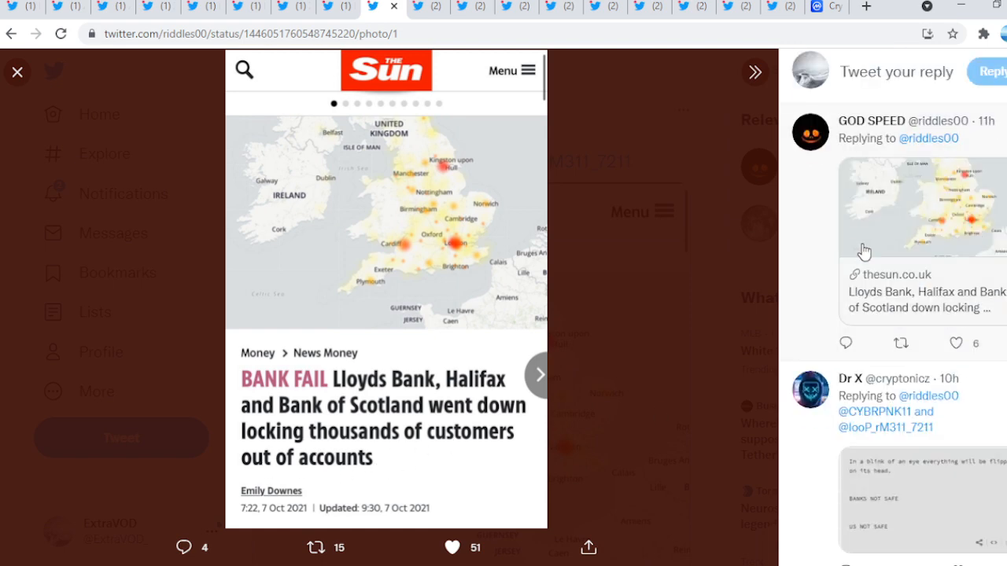
{"action": "scroll", "scroll_direction": "down", "scroll_amount": 3}
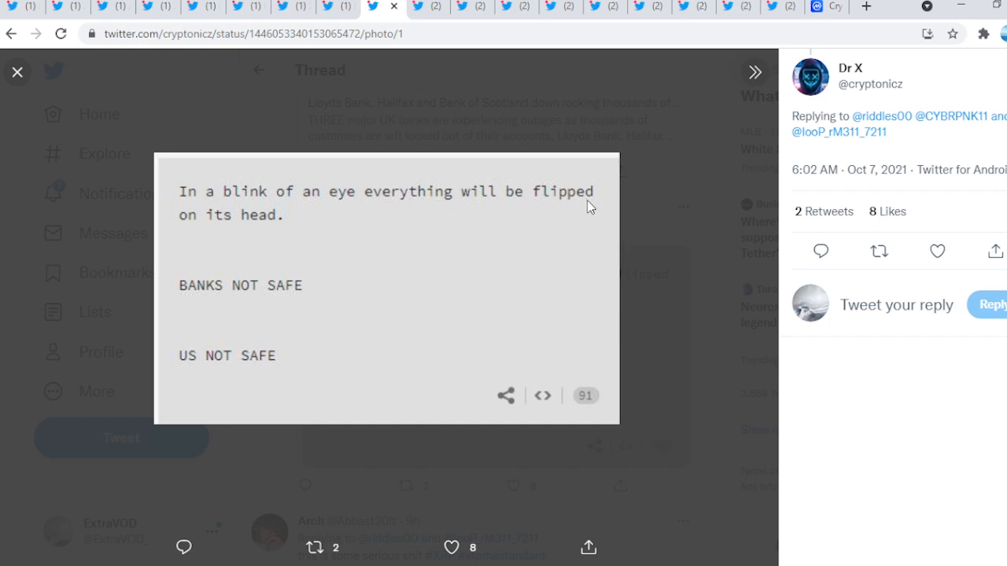
{"action": "mouse_move", "coordinate": [293, 306]}
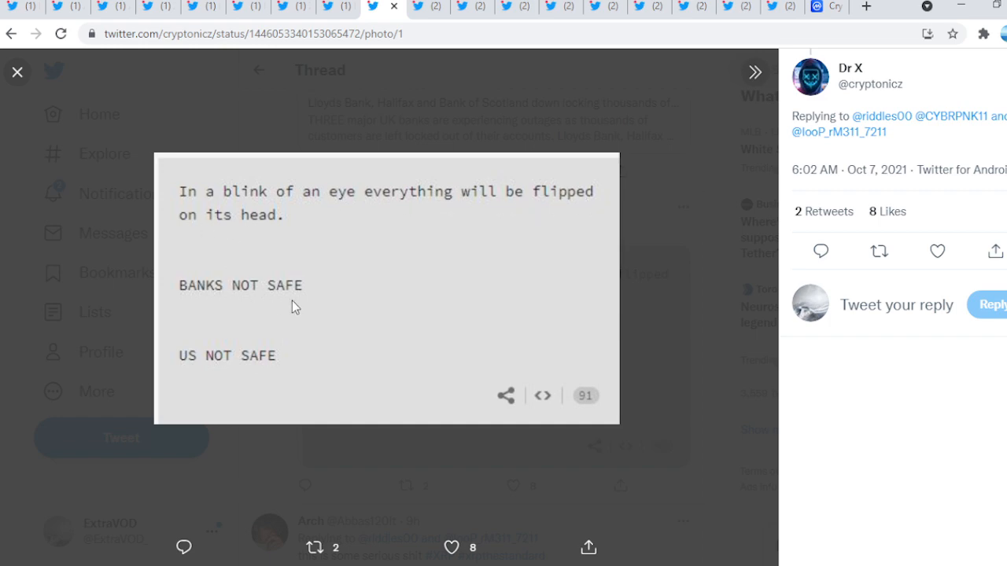
- Close the 'BANKS NOT SAFE' image and return to the thread
{"action": "left_click", "coordinate": [17, 72]}
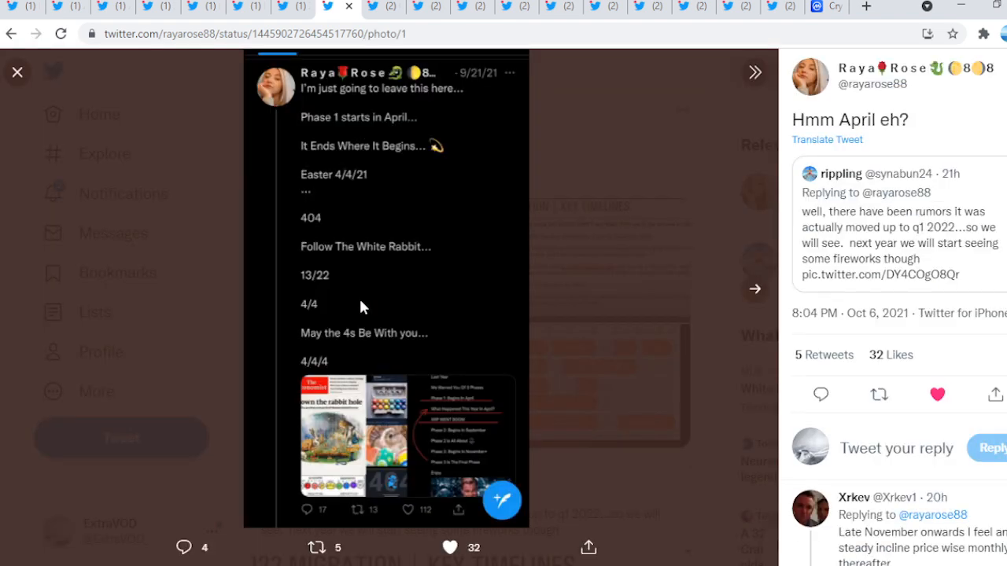
{"action": "mouse_move", "coordinate": [749, 286]}
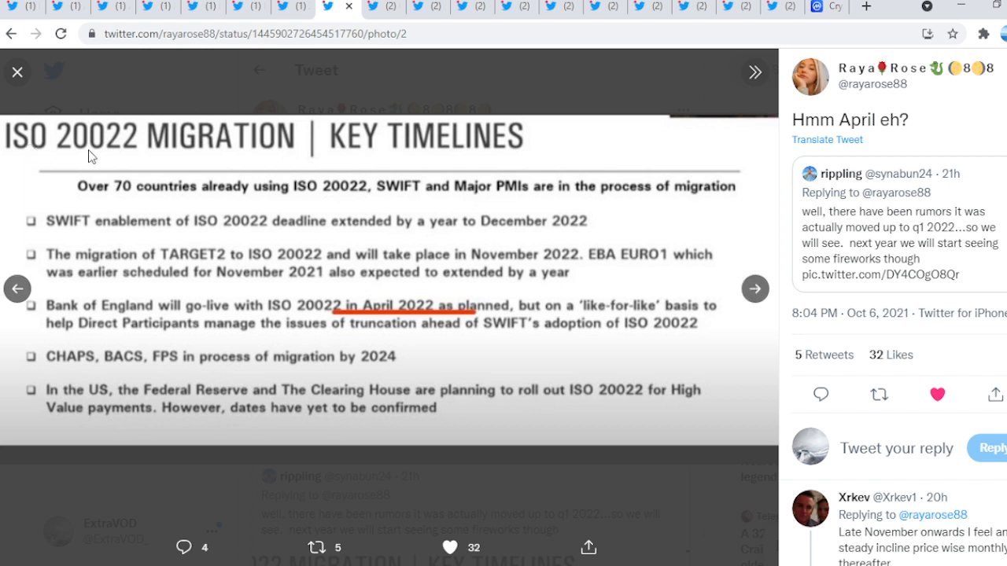
{"action": "mouse_move", "coordinate": [352, 337]}
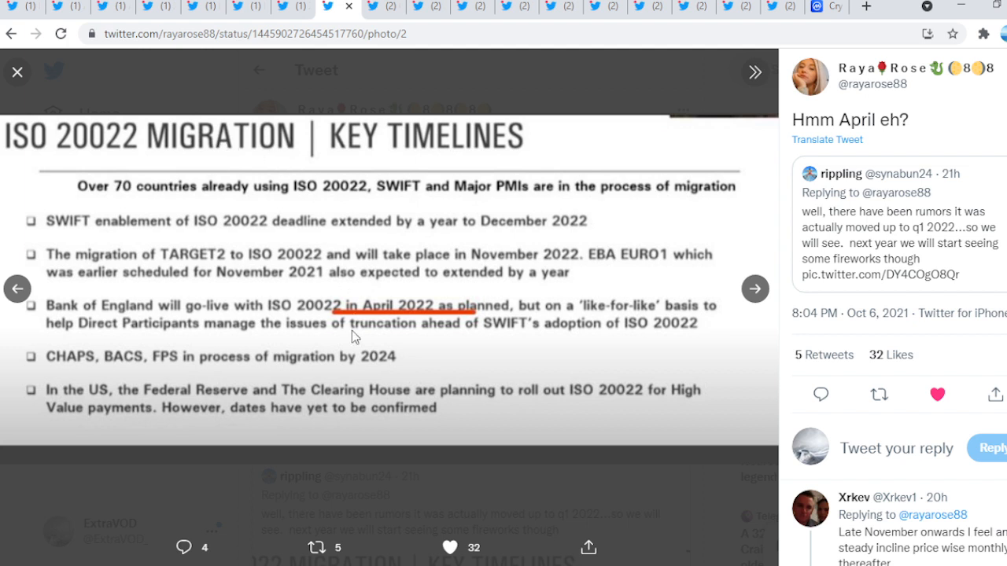
{"action": "mouse_move", "coordinate": [507, 315]}
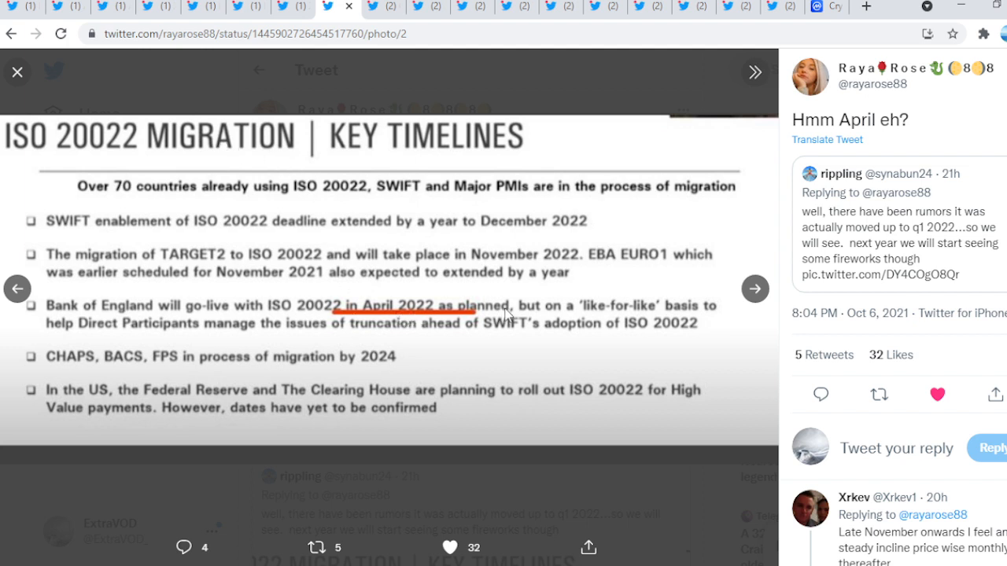
{"action": "mouse_move", "coordinate": [724, 292]}
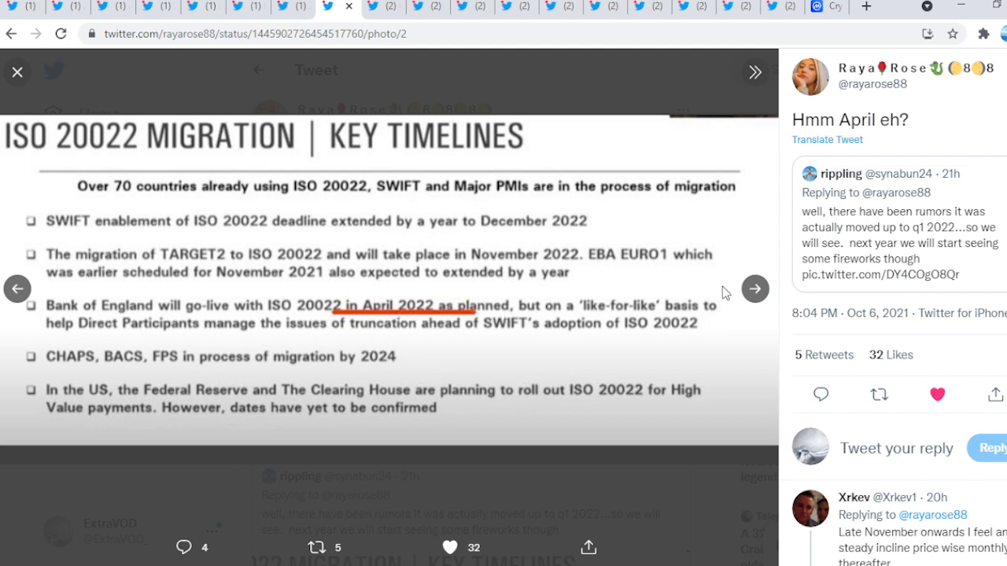
- Advance to the orange ISO 20022 timeline chart, then close the photo viewer
{"action": "left_click", "coordinate": [754, 290]}
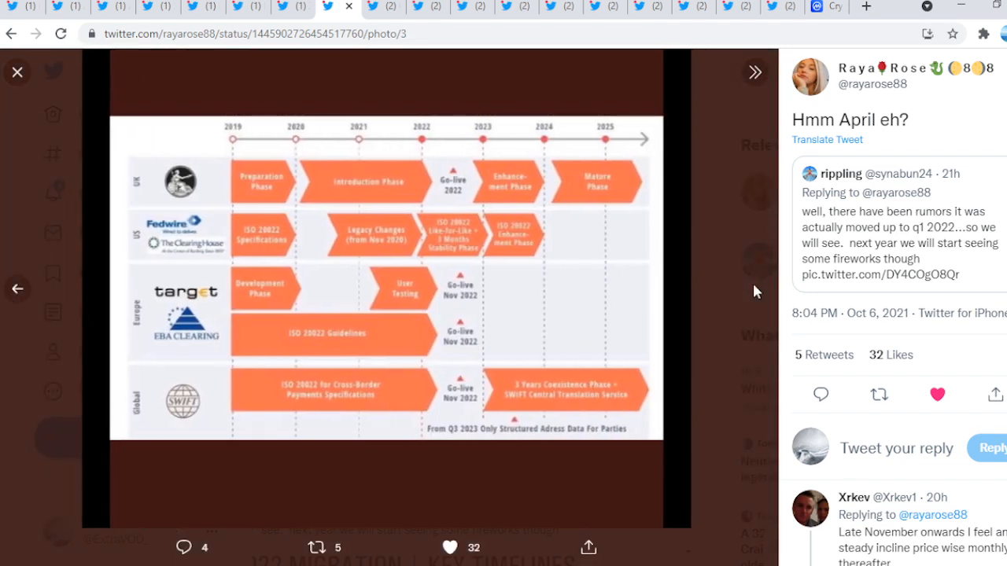
{"action": "mouse_move", "coordinate": [431, 195]}
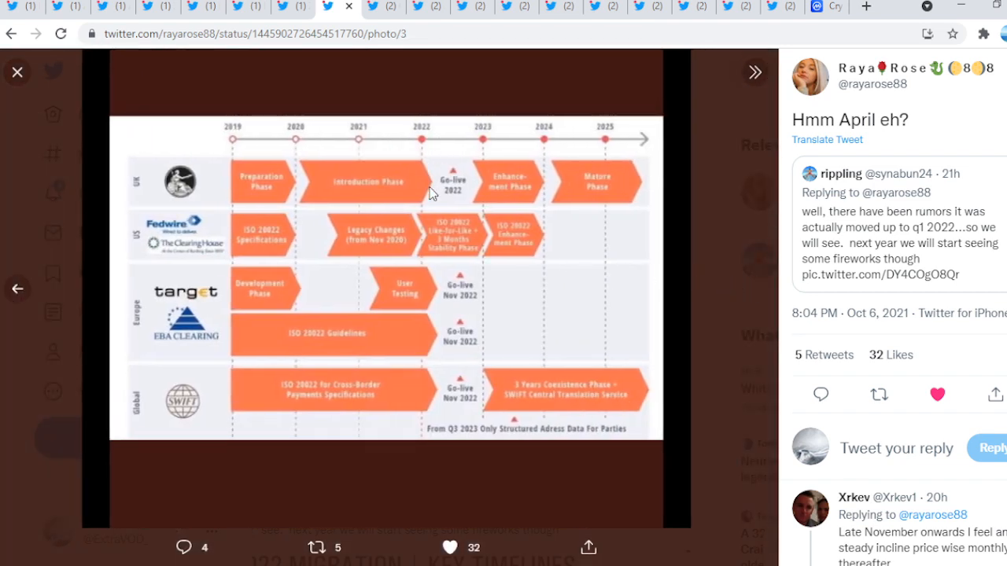
{"action": "mouse_move", "coordinate": [460, 293]}
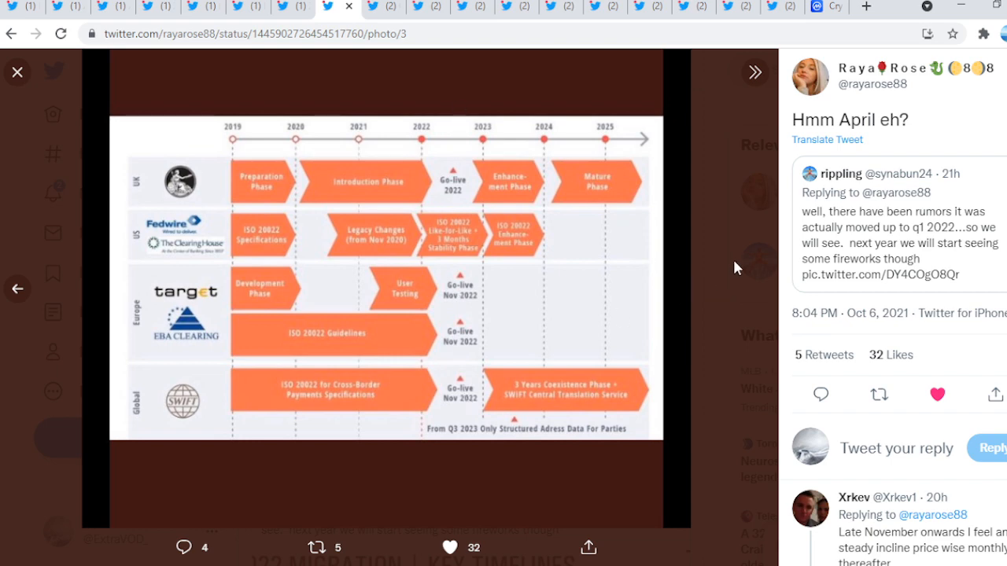
{"action": "left_click", "coordinate": [17, 72]}
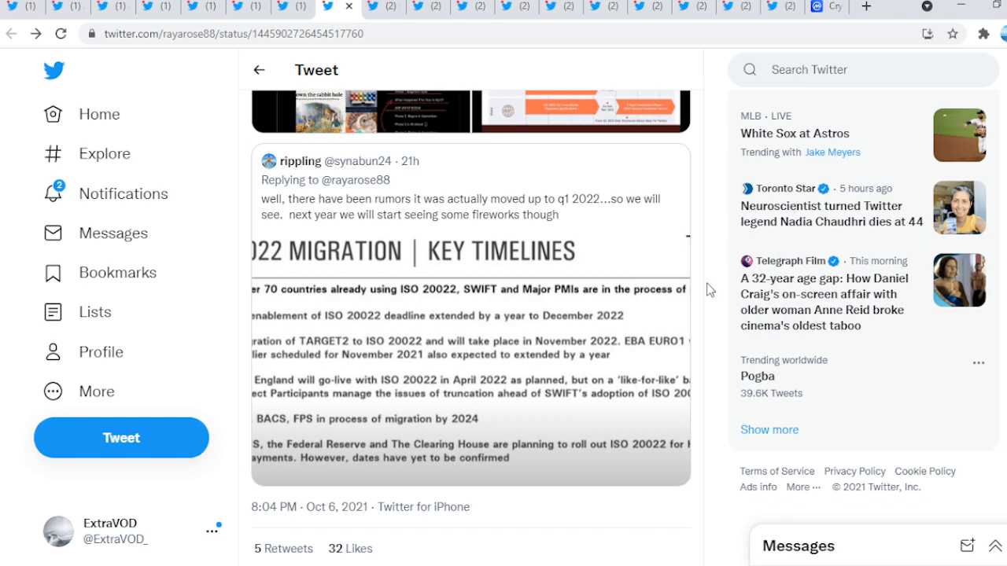
{"action": "scroll", "scroll_direction": "down", "scroll_amount": 3}
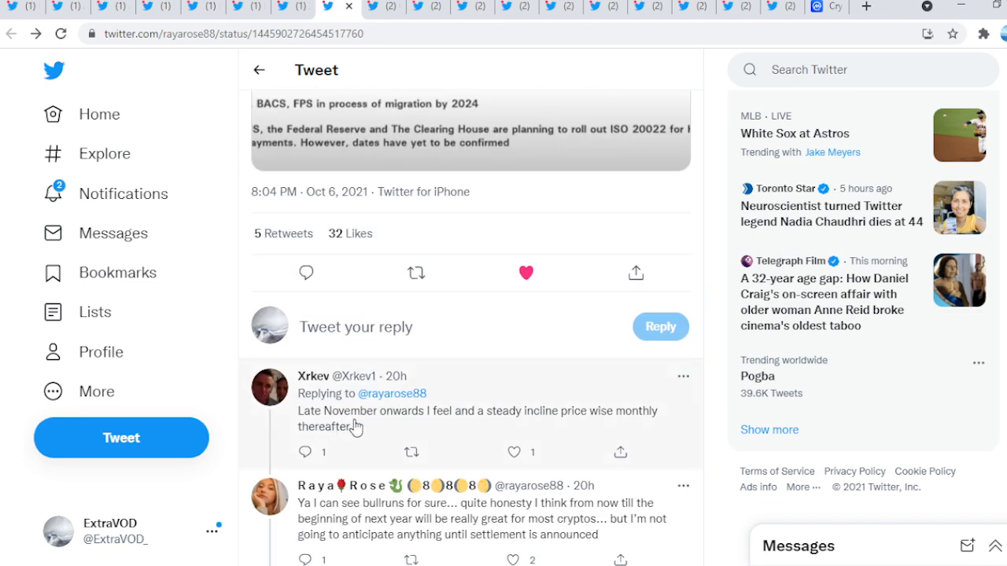
{"action": "mouse_move", "coordinate": [557, 425]}
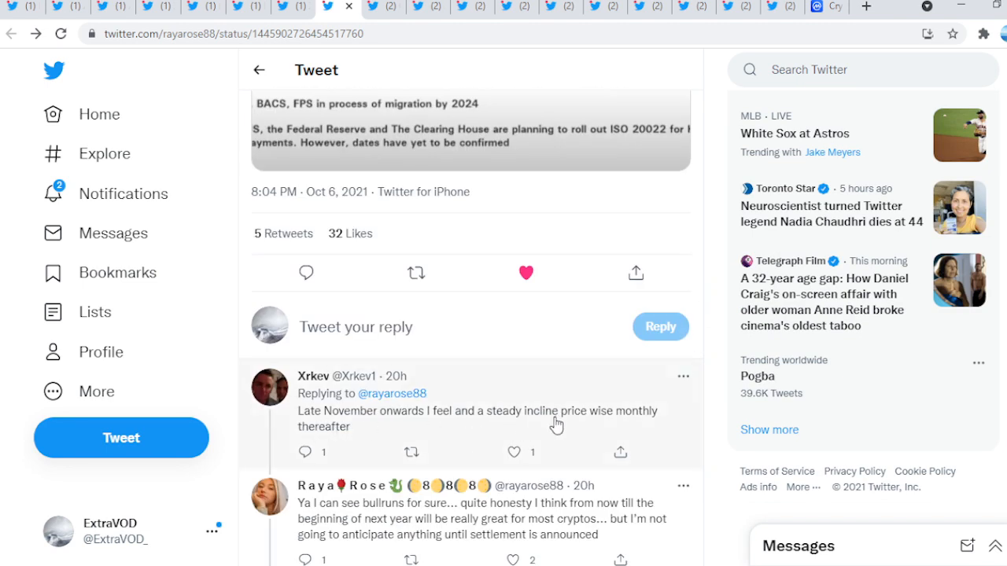
{"action": "mouse_move", "coordinate": [691, 405]}
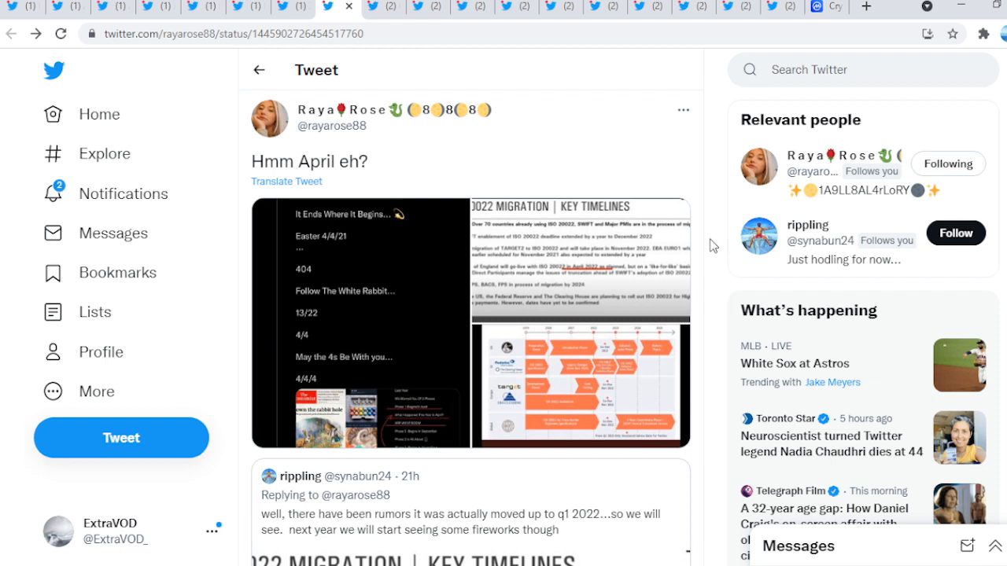
{"action": "mouse_move", "coordinate": [724, 282]}
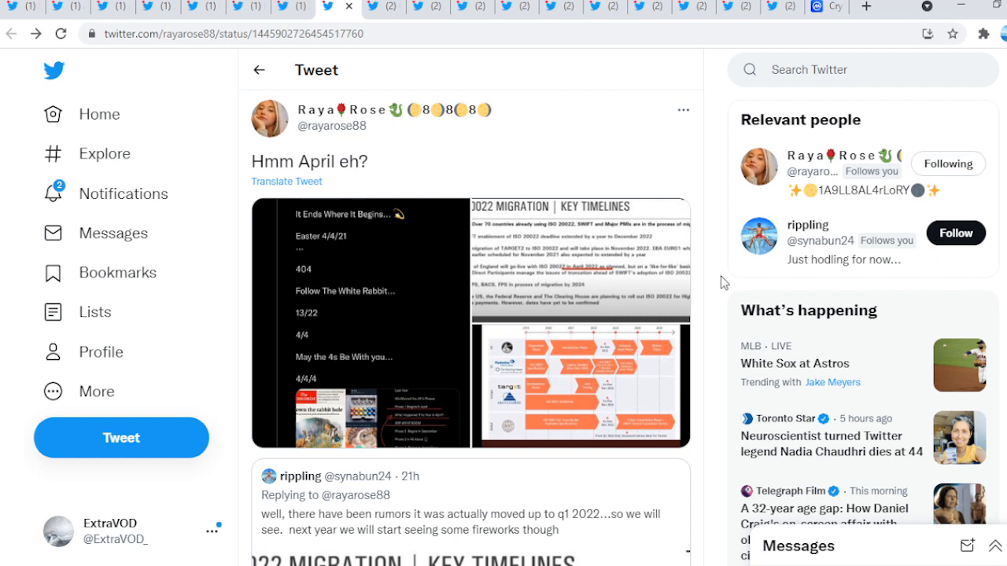
{"action": "mouse_move", "coordinate": [681, 74]}
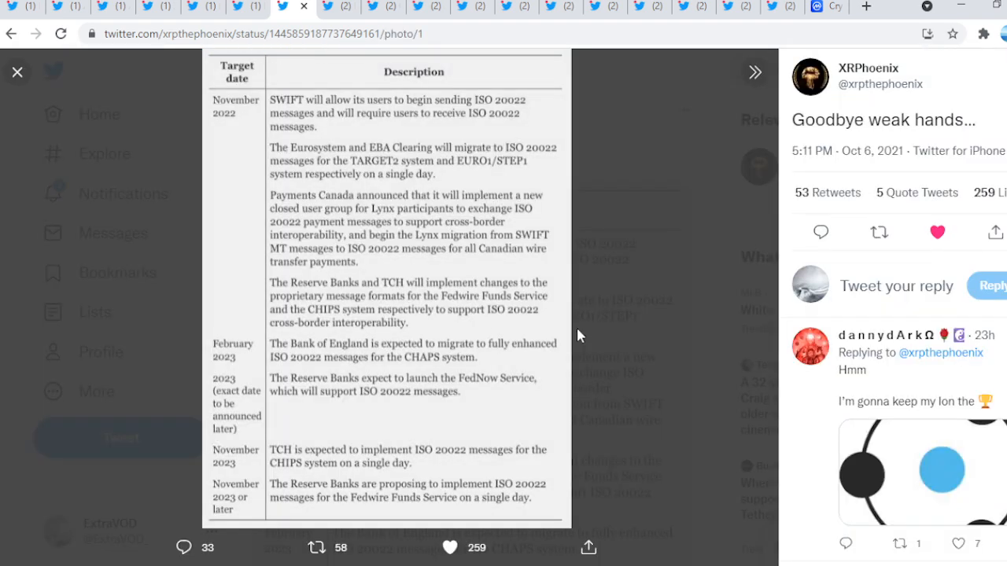
{"action": "mouse_move", "coordinate": [381, 113]}
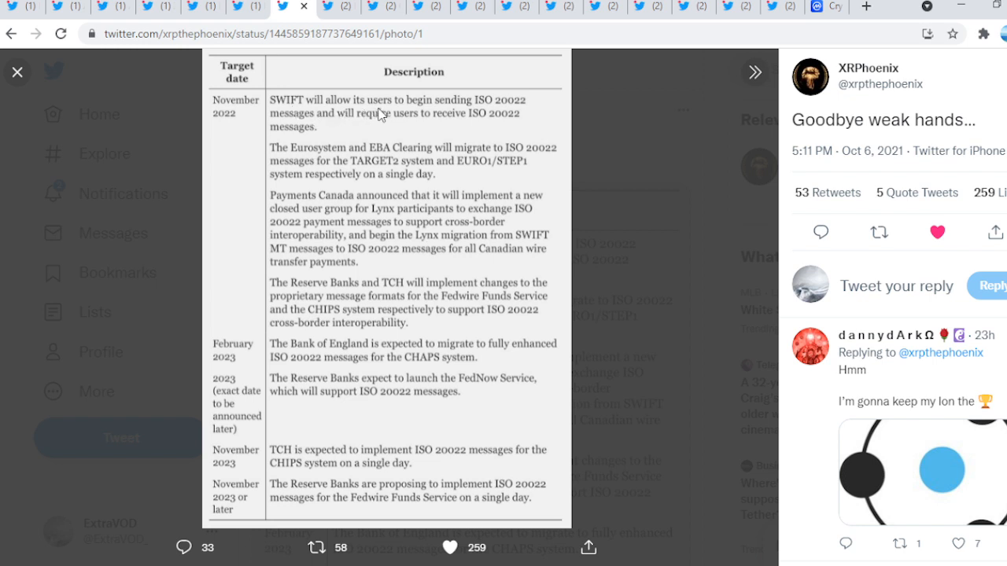
{"action": "mouse_move", "coordinate": [511, 113]}
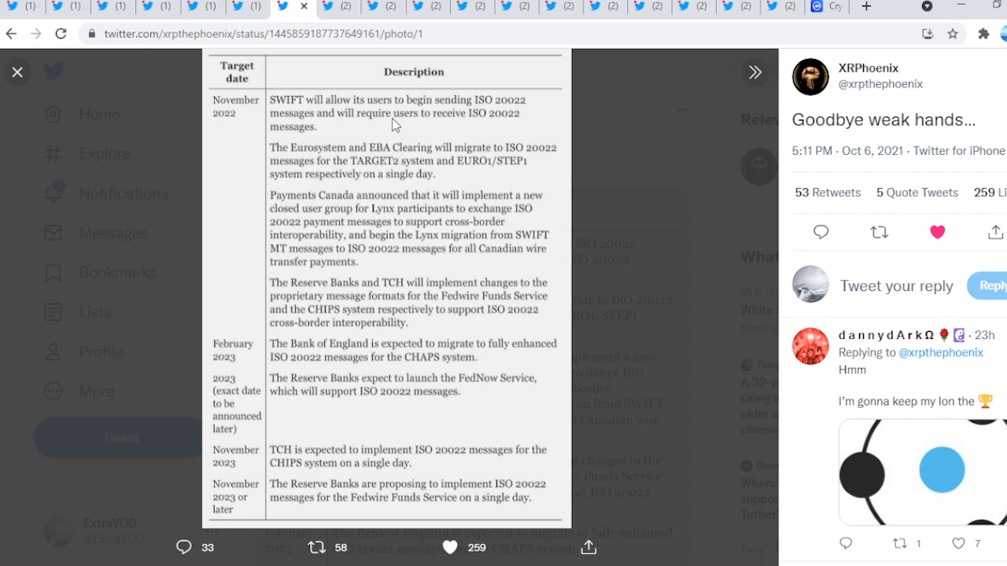
{"action": "mouse_move", "coordinate": [365, 124]}
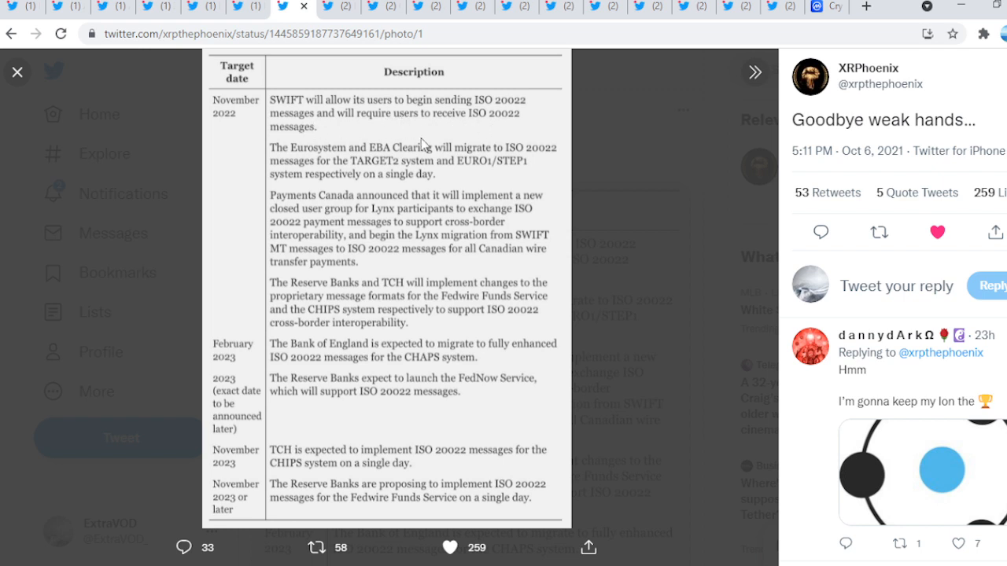
{"action": "mouse_move", "coordinate": [368, 250]}
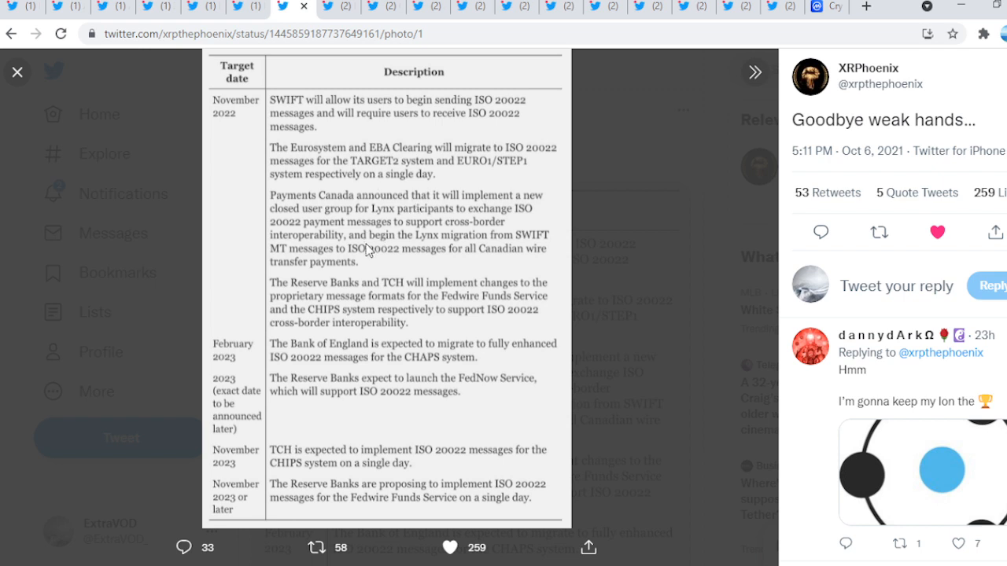
{"action": "mouse_move", "coordinate": [230, 119]}
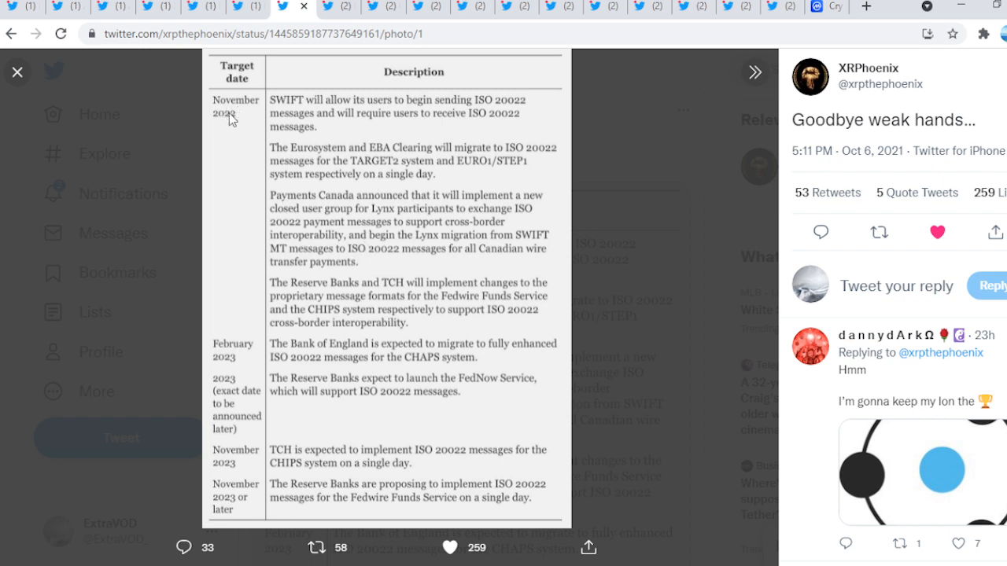
{"action": "mouse_move", "coordinate": [237, 119]}
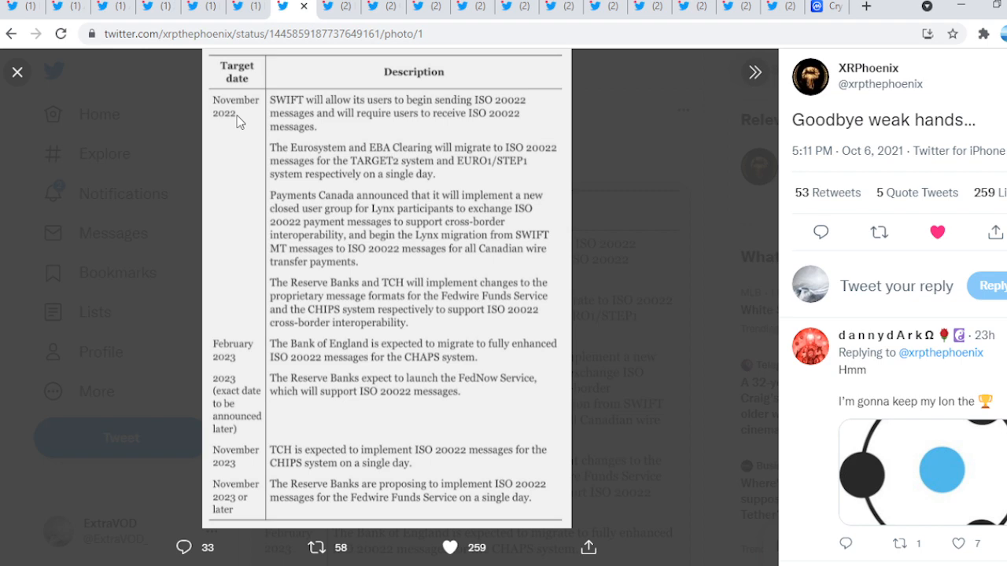
{"action": "mouse_move", "coordinate": [673, 217]}
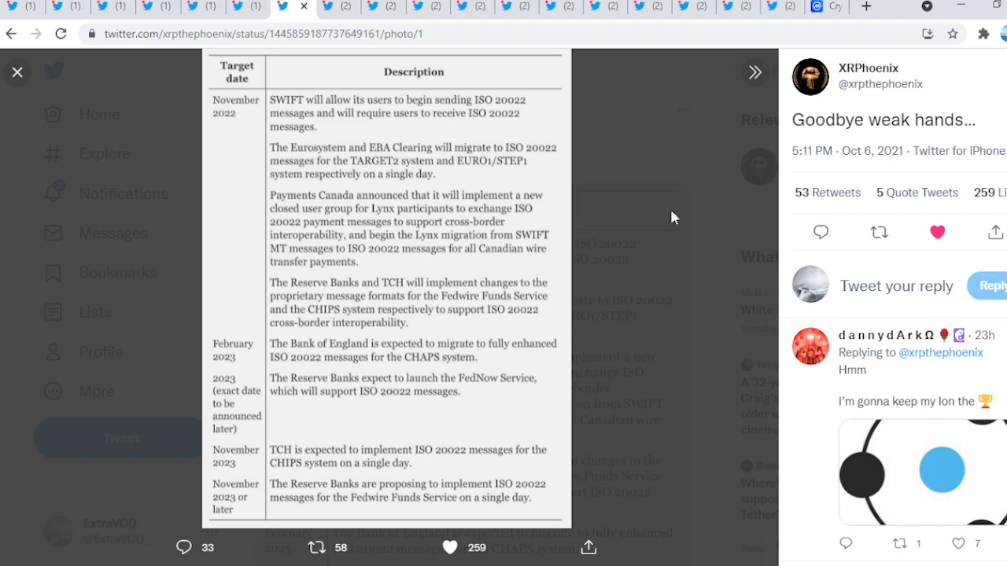
- Close XRPhoenix's enlarged ISO 20022 target-date table, returning to the tweet
{"action": "left_click", "coordinate": [17, 72]}
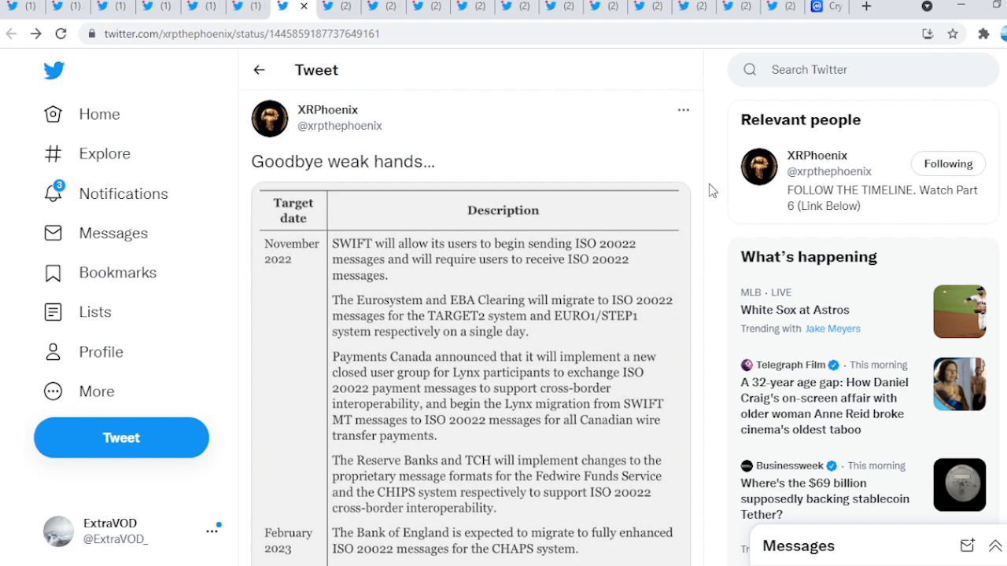
{"action": "mouse_move", "coordinate": [601, 343]}
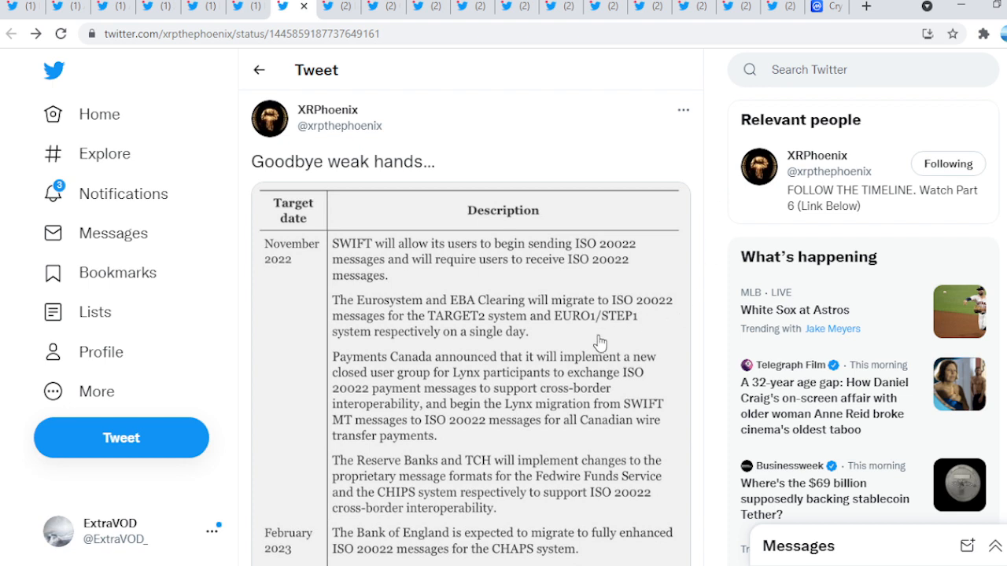
{"action": "mouse_move", "coordinate": [717, 242]}
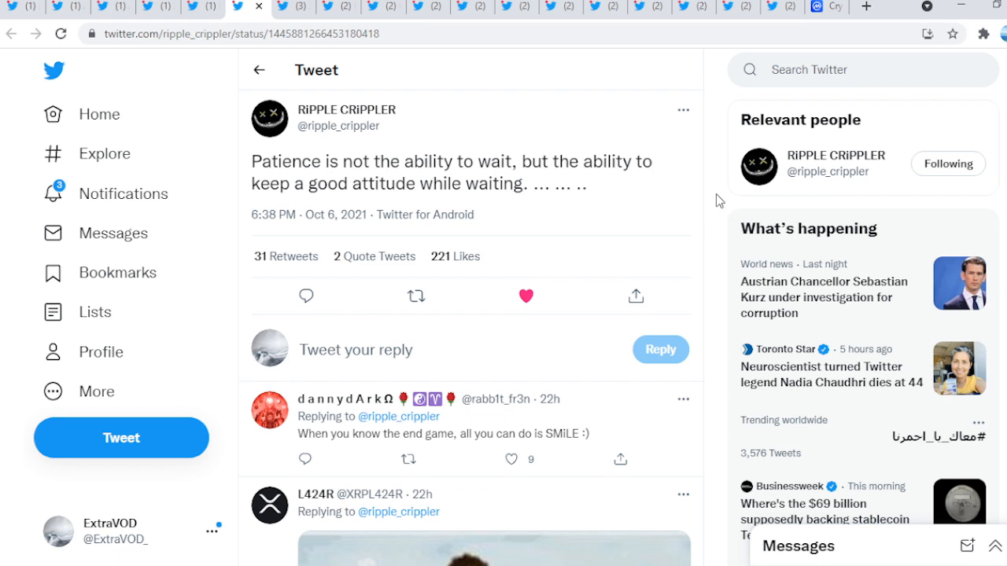
{"action": "mouse_move", "coordinate": [705, 94]}
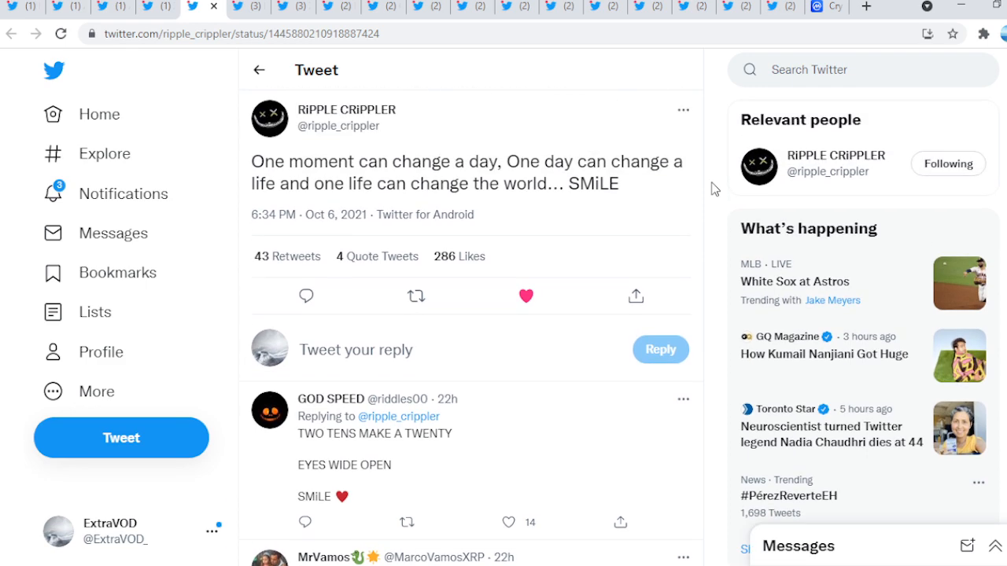
{"action": "mouse_move", "coordinate": [431, 60]}
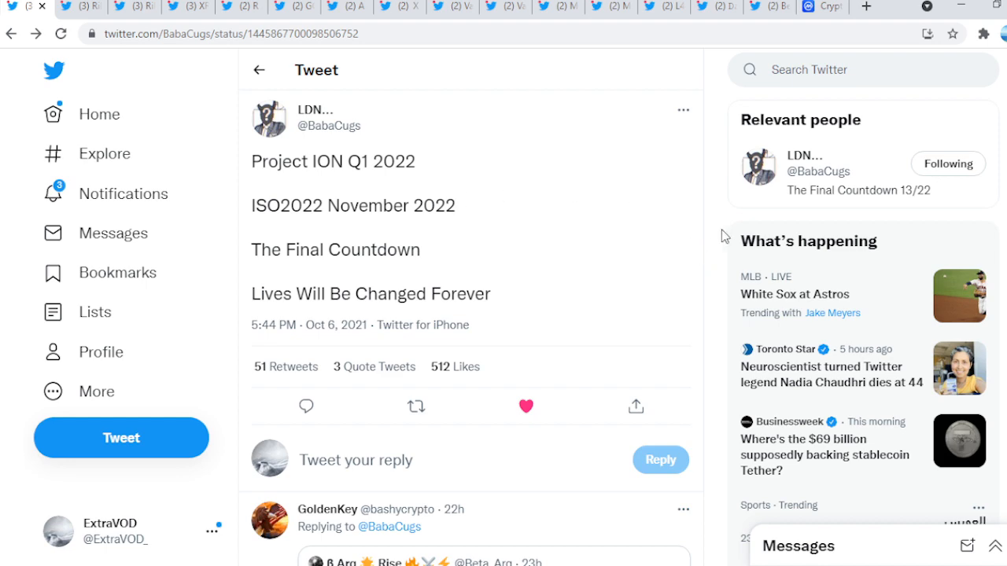
- Scroll the 'Project ION Q1 2022' replies toward the Federal Reserve ISO 20022 document photo
{"action": "scroll", "scroll_direction": "down", "scroll_amount": 3}
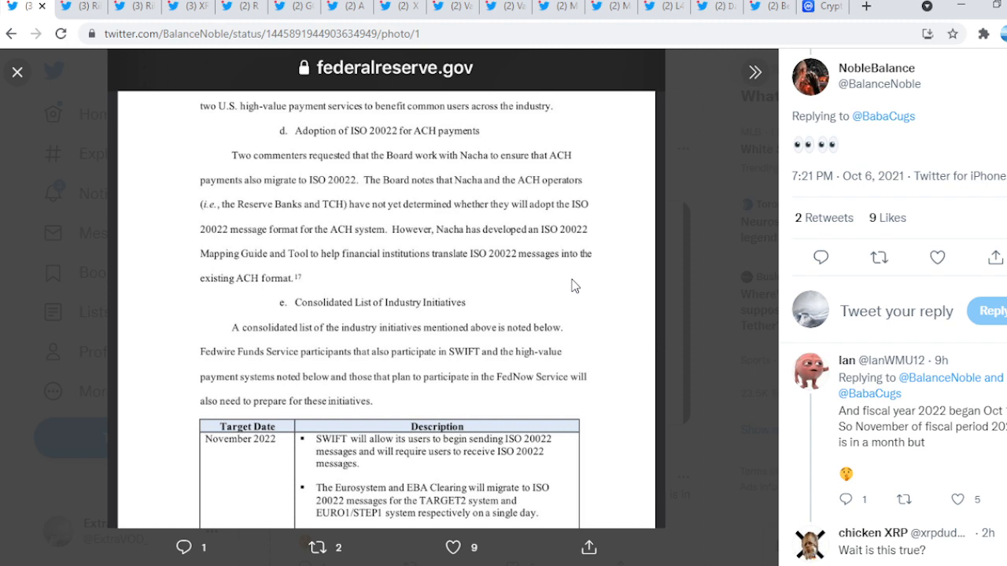
{"action": "mouse_move", "coordinate": [690, 352]}
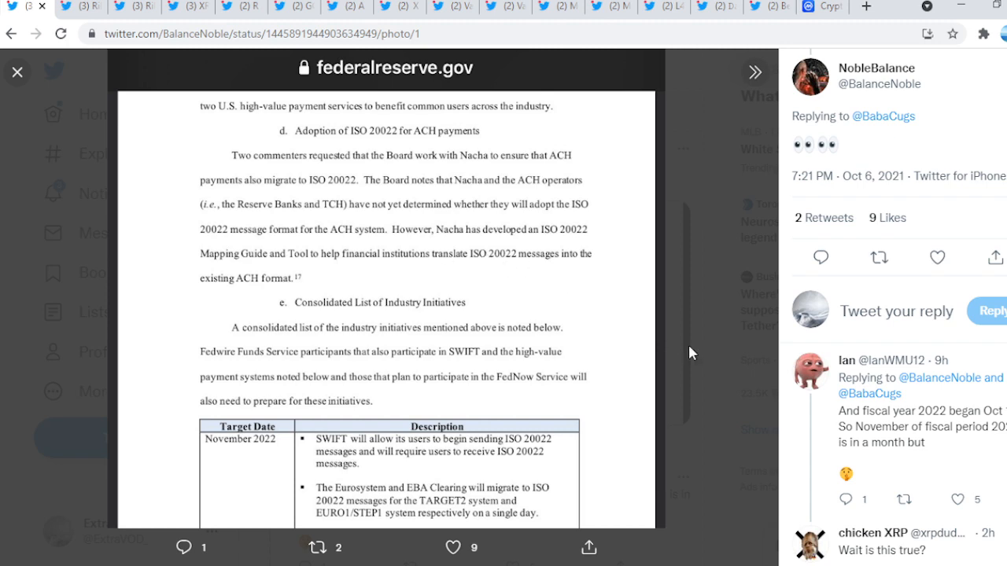